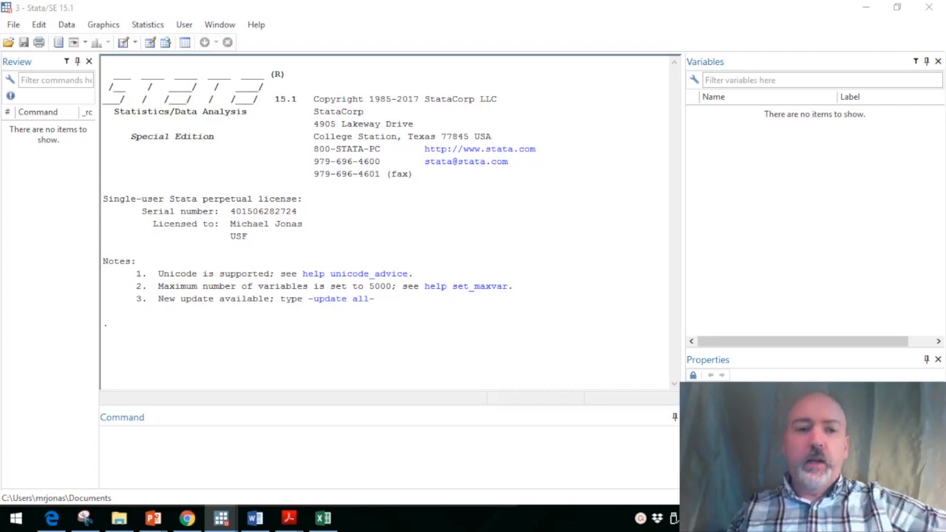
Run freduse SP500 NASDAQCOM to import both series from FRED
{"action": "left_click", "coordinate": [198, 449]}
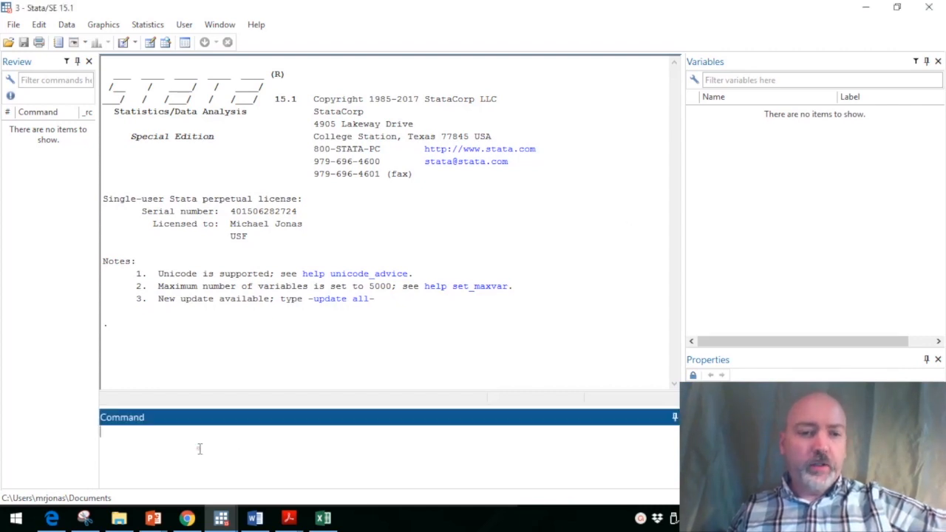
{"action": "type", "text": "fredu"}
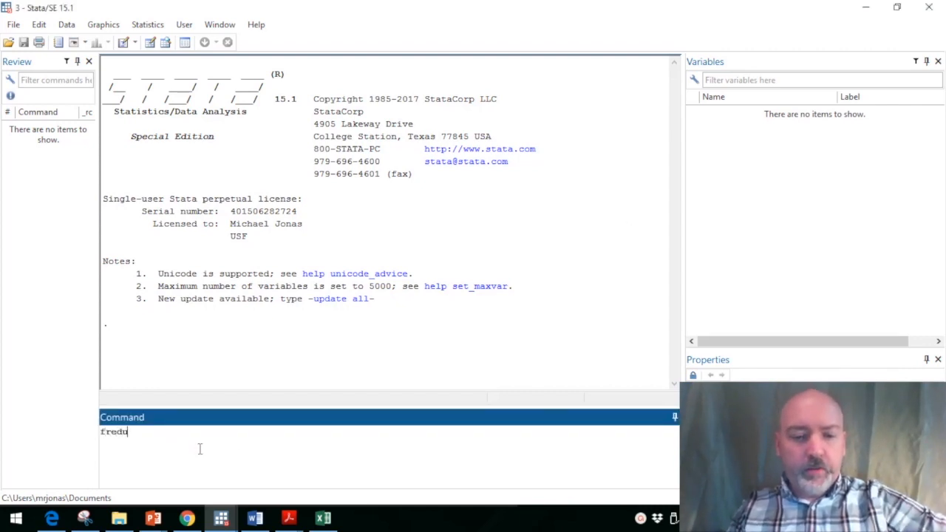
{"action": "type", "text": "se"}
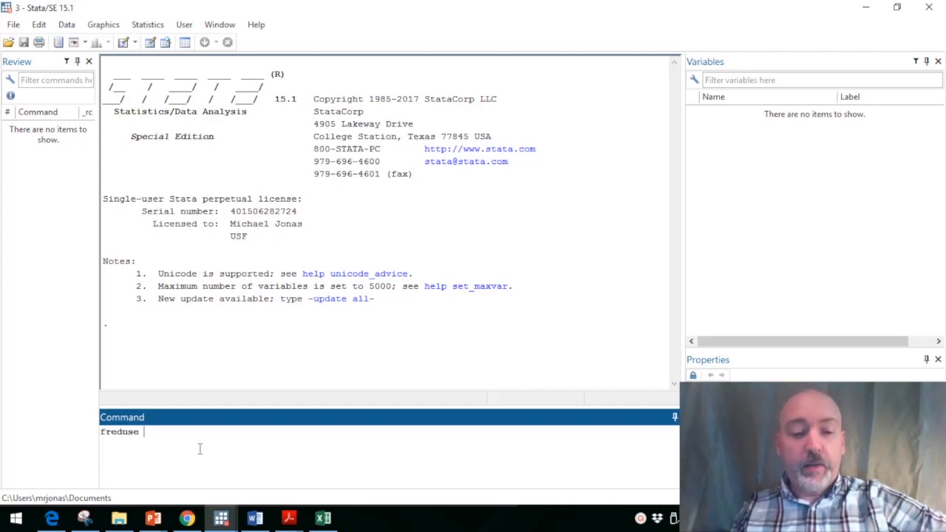
{"action": "type", "text": "SP"}
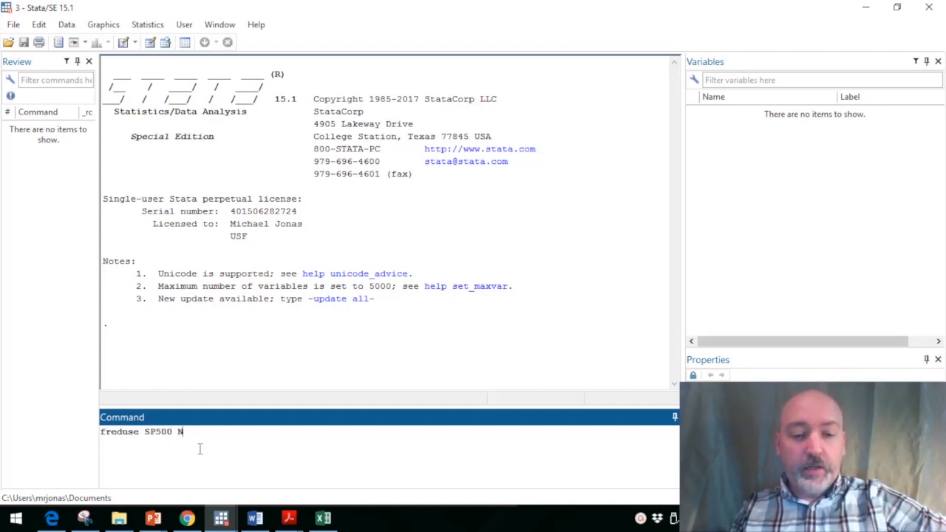
{"action": "type", "text": "ASDAQ"}
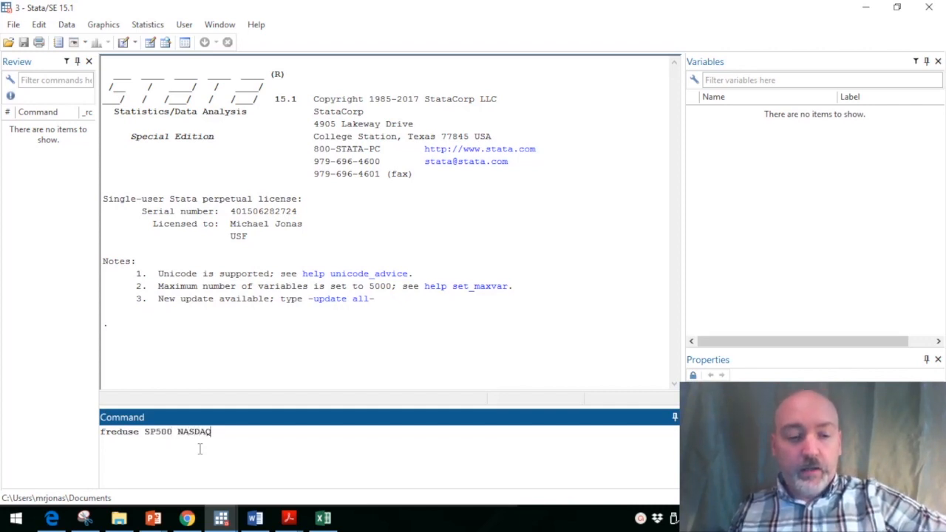
{"action": "type", "text": "COM"}
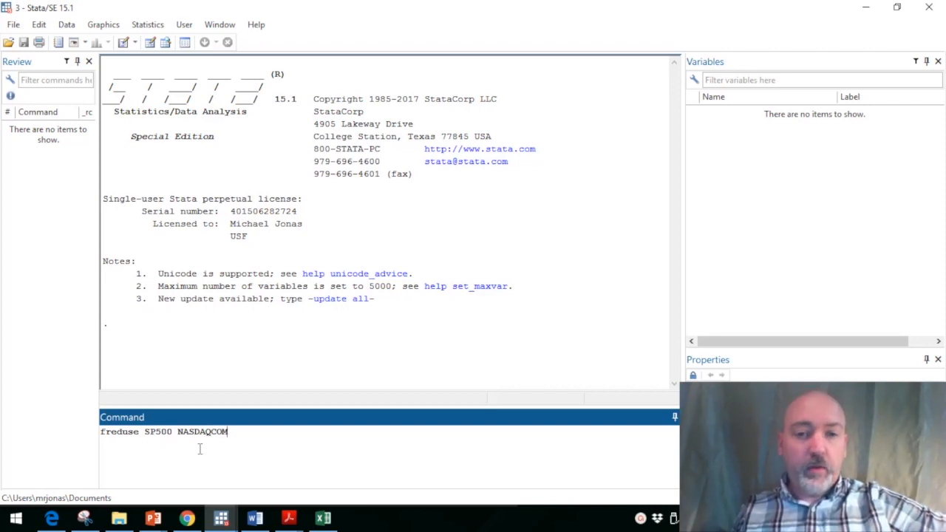
{"action": "key", "text": "Return"}
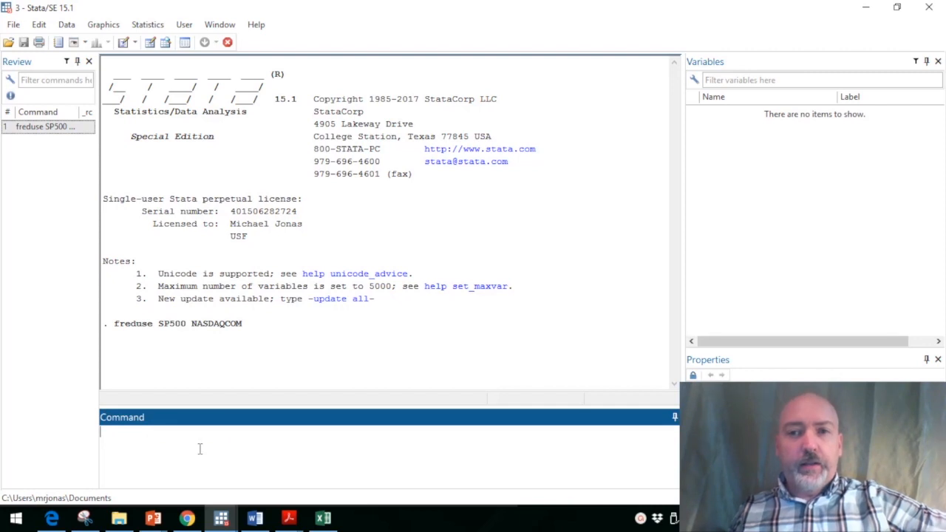
Browse the loaded FRED data with bro, scroll through the rows and close the viewer
{"action": "key", "text": "Return"}
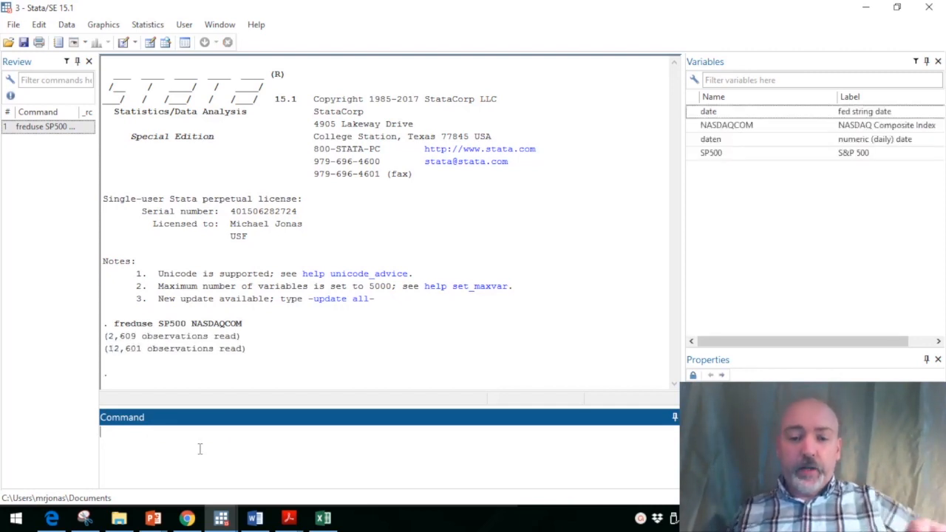
{"action": "type", "text": "bro"}
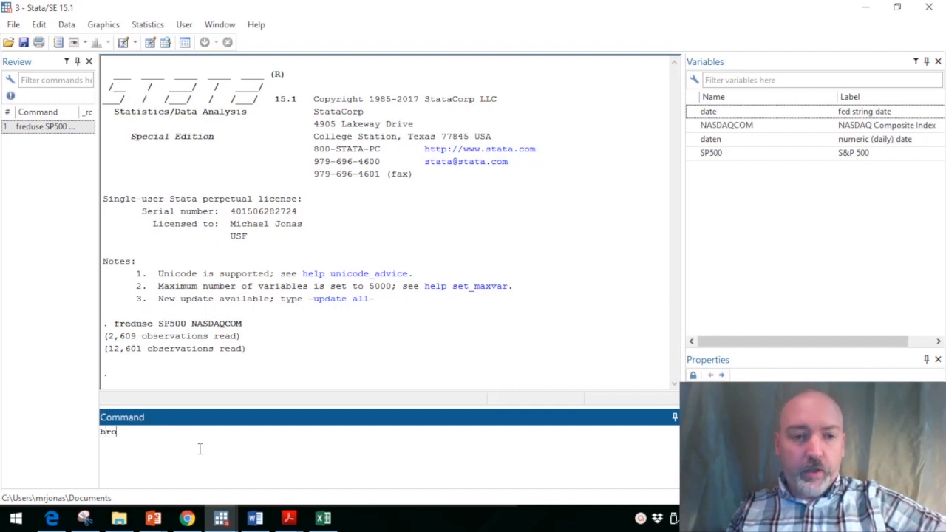
{"action": "key", "text": "Return"}
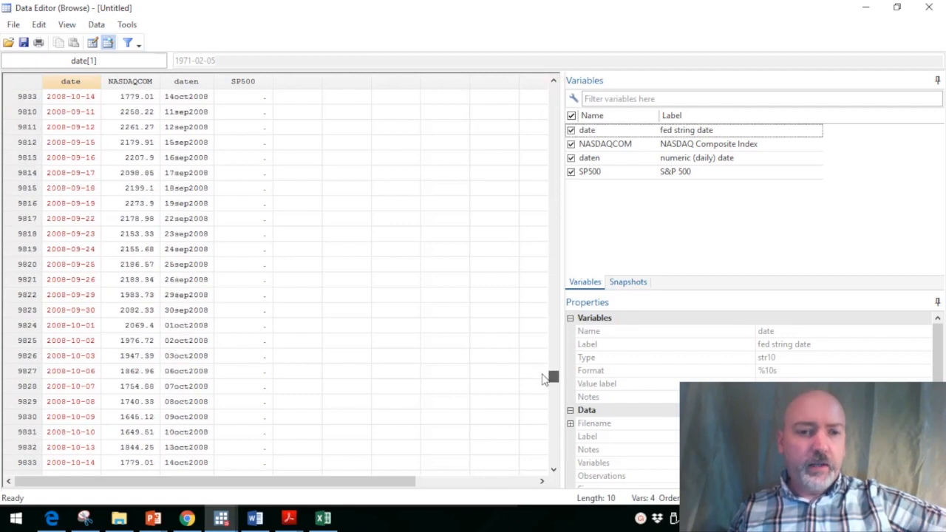
{"action": "scroll", "scroll_direction": "down", "scroll_amount": 3}
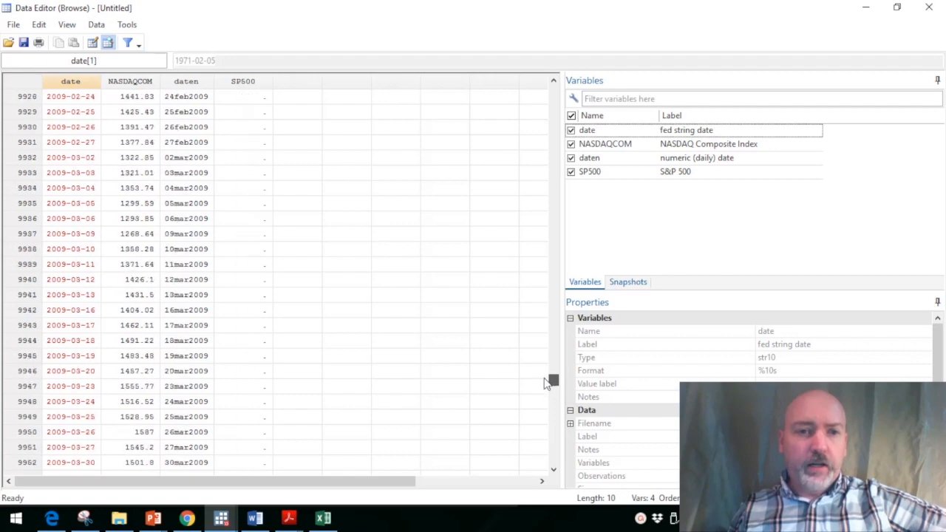
{"action": "scroll", "scroll_direction": "down", "scroll_amount": 3}
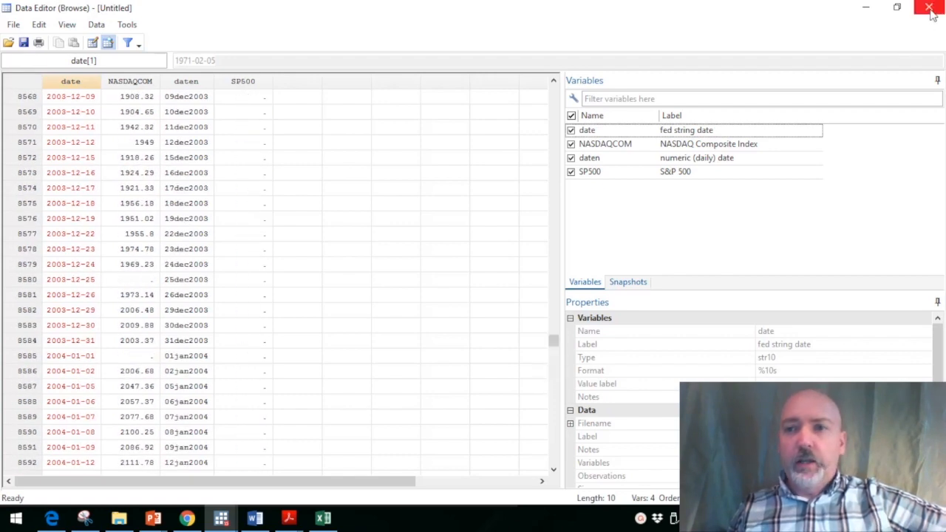
{"action": "left_click", "coordinate": [929, 9]}
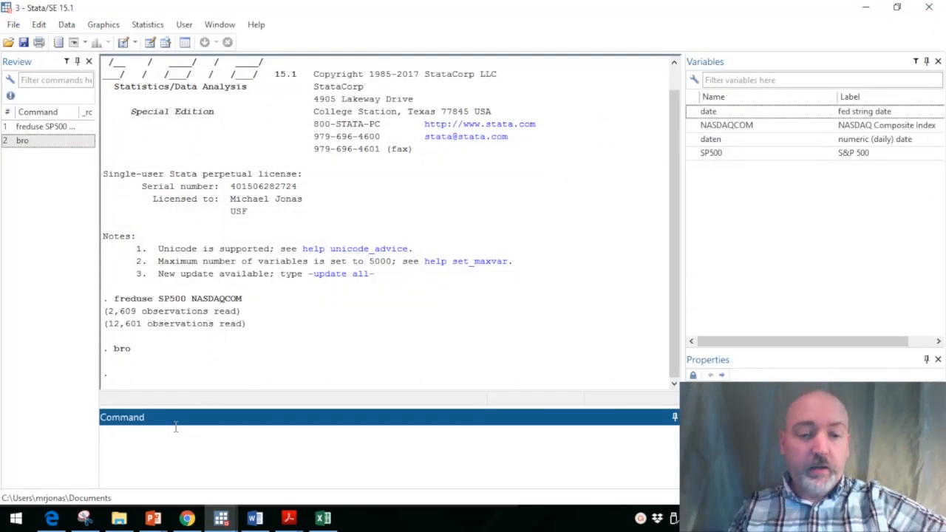
Drop observations with missing SP500, then begin a second drop if for NASDAQCOM
{"action": "type", "text": "dro"}
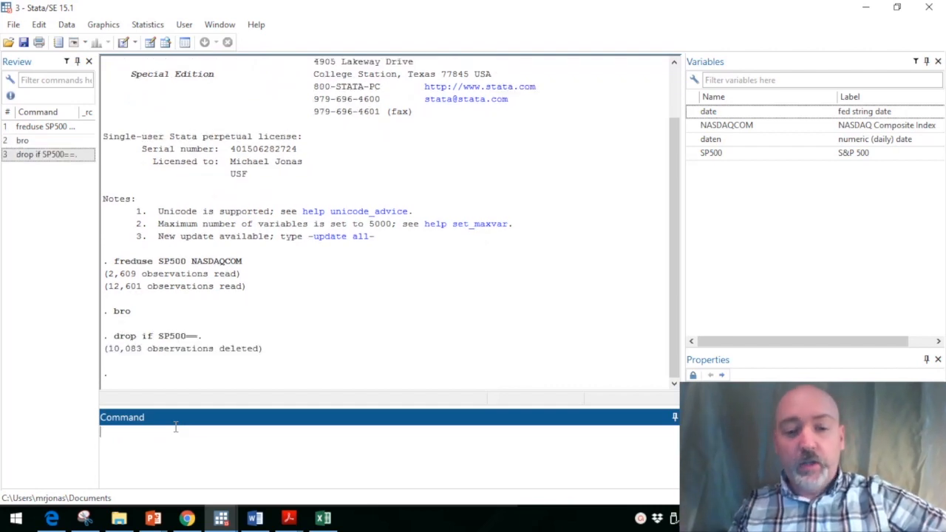
{"action": "type", "text": "dr"}
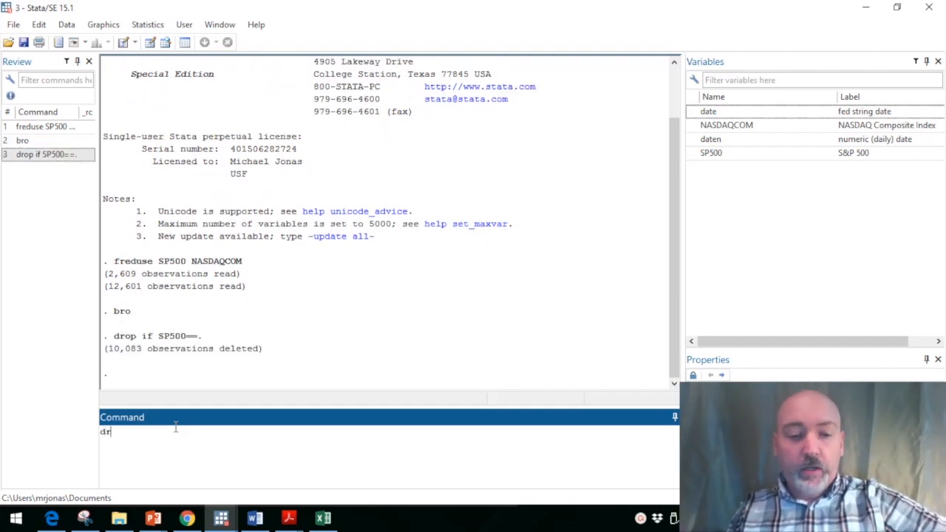
{"action": "type", "text": "op"}
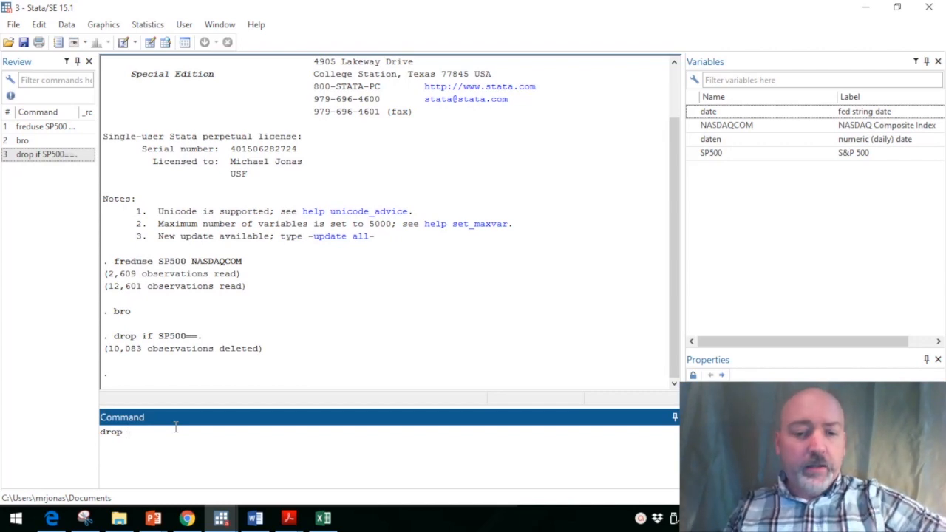
{"action": "type", "text": "if"}
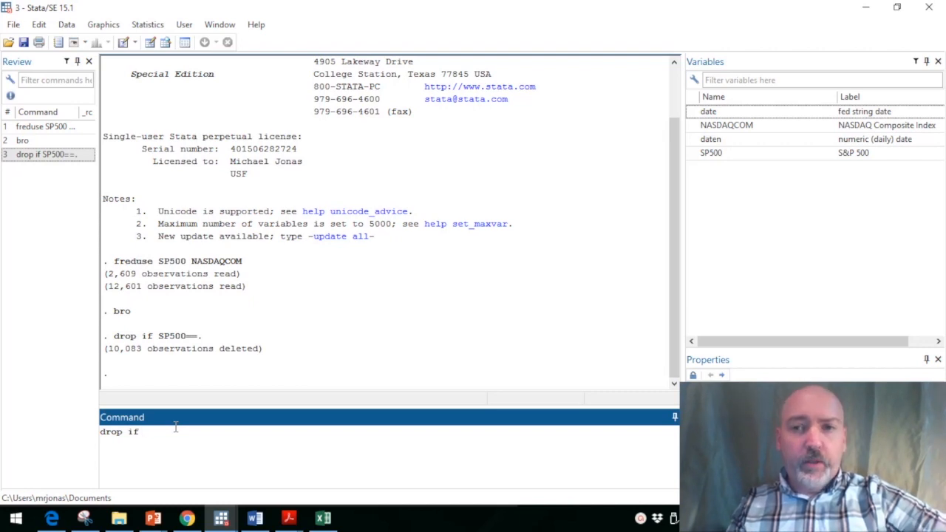
{"action": "mouse_move", "coordinate": [700, 119]}
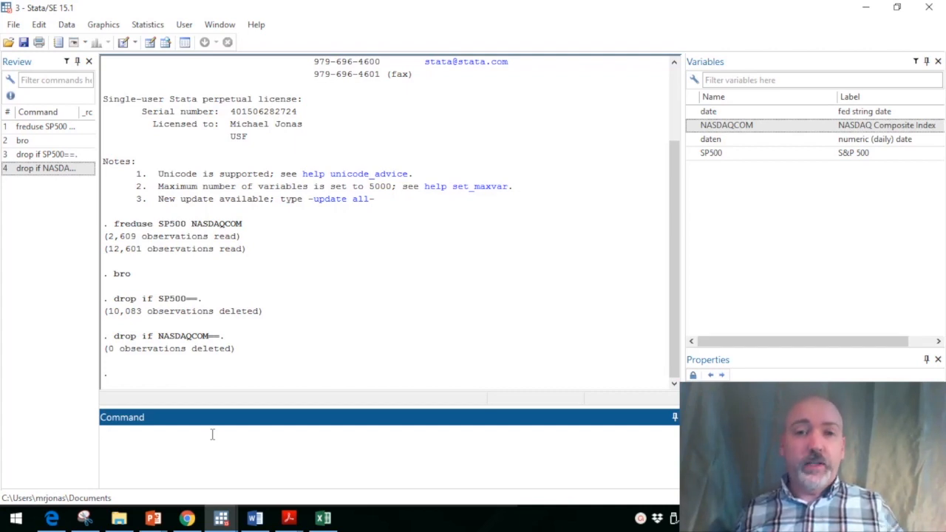
Declare daten the daily time variable with tsset and begin a tsline command
{"action": "type", "text": "t.ss"}
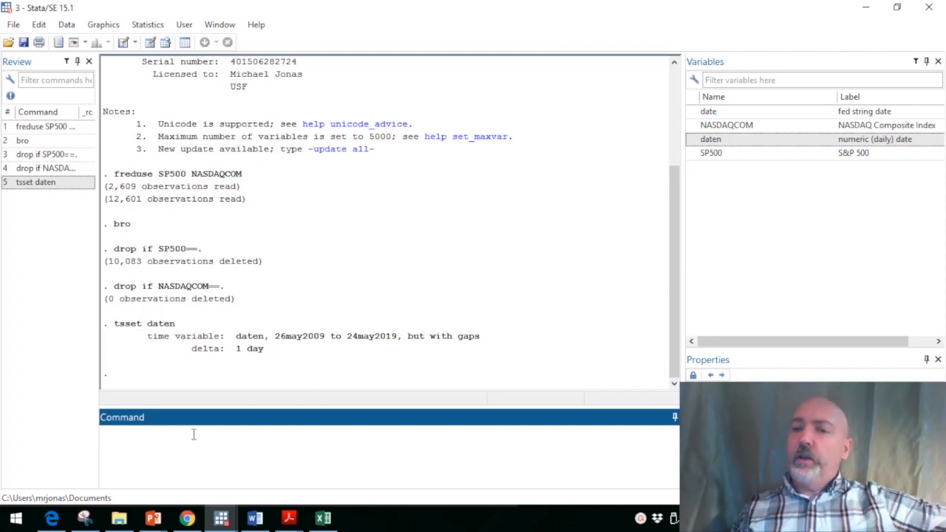
{"action": "type", "text": "t"}
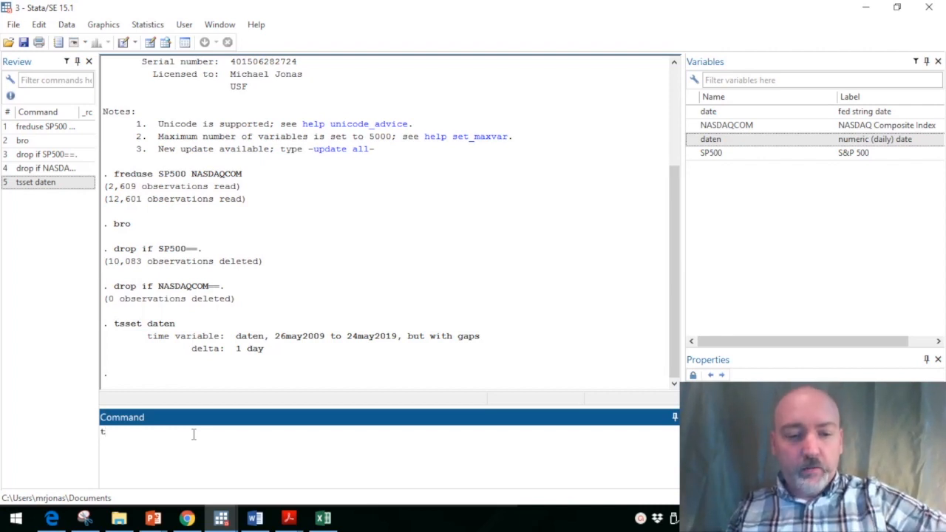
{"action": "type", "text": "sline NASDAQCOM"}
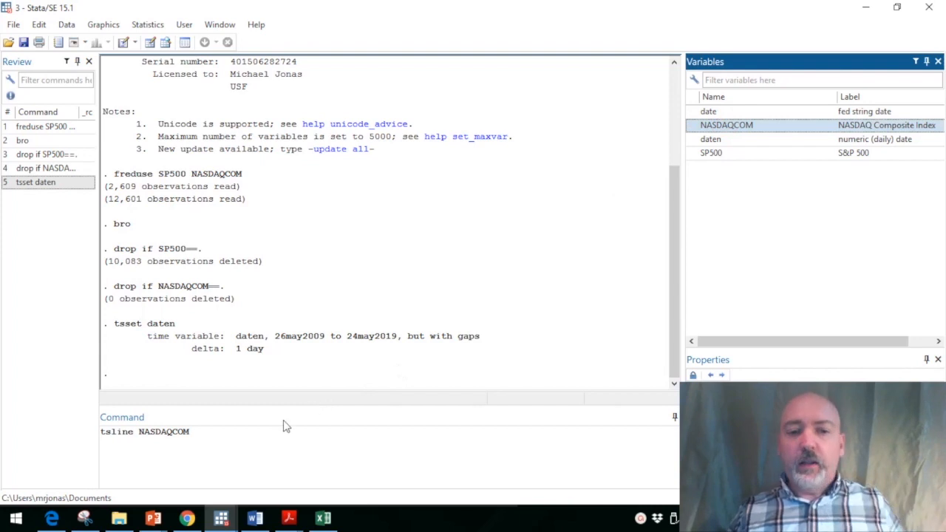
Draw the tsline NASDAQCOM graph, view it and close the Graph window
{"action": "key", "text": "Return"}
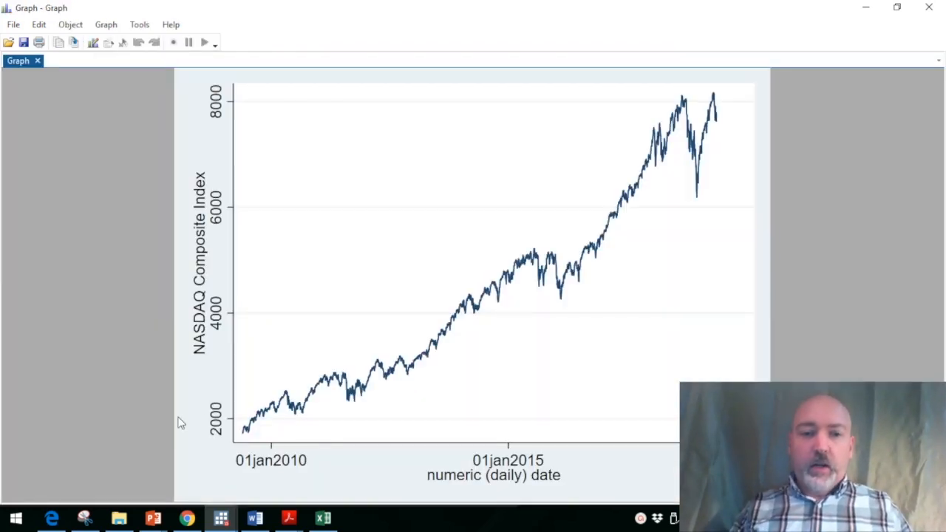
{"action": "mouse_move", "coordinate": [605, 346]}
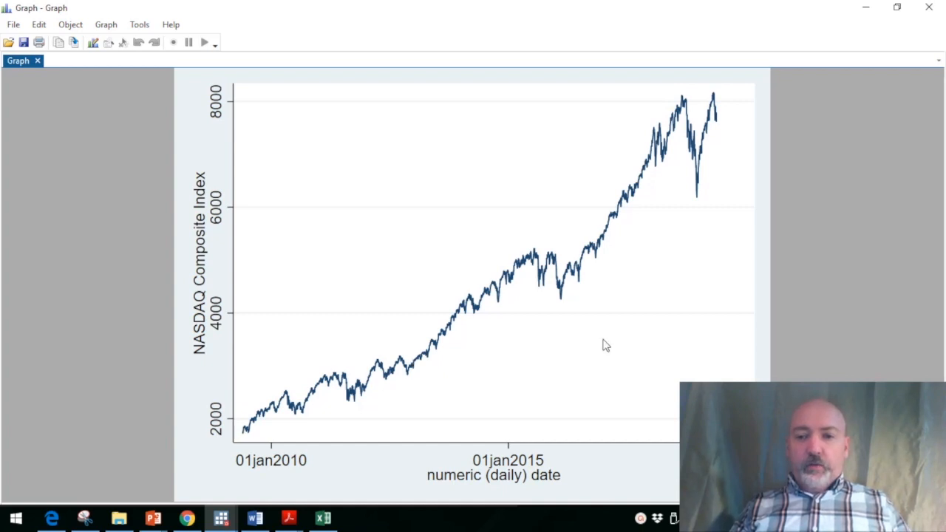
{"action": "mouse_move", "coordinate": [717, 127]}
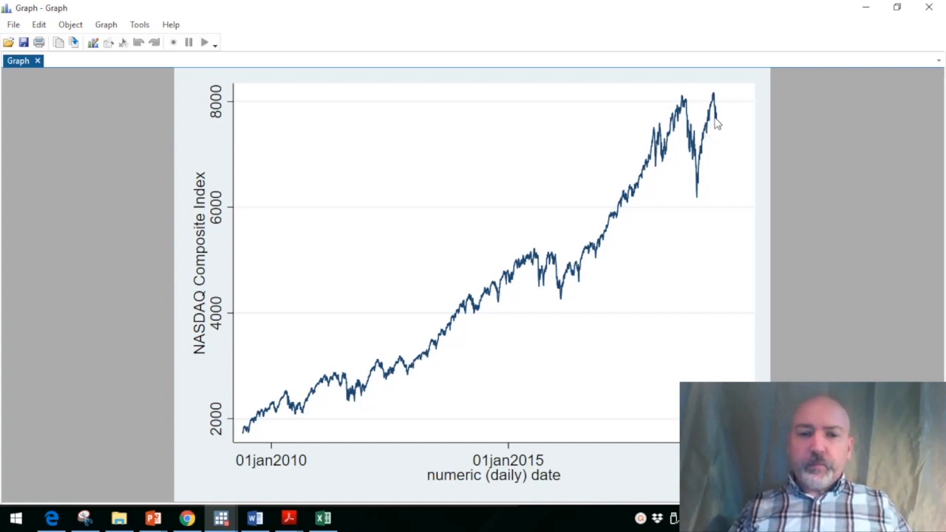
{"action": "mouse_move", "coordinate": [706, 216]}
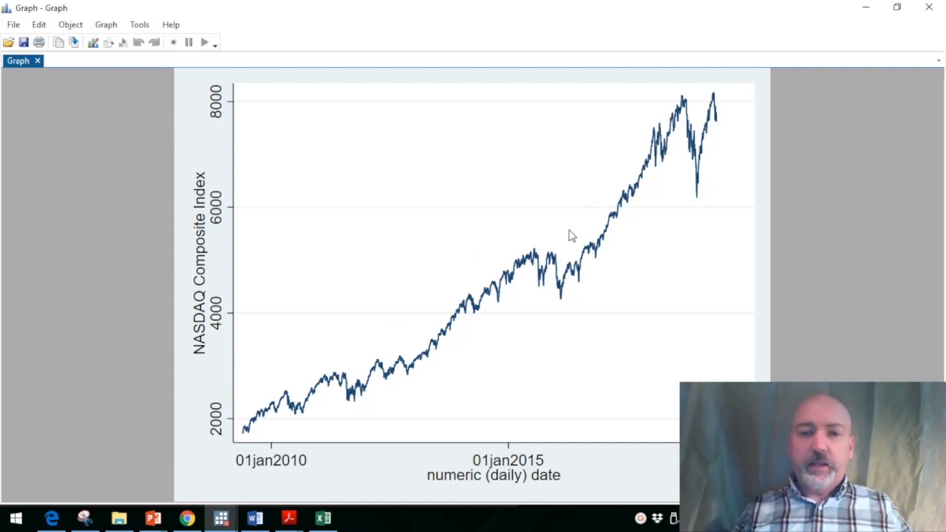
{"action": "mouse_move", "coordinate": [643, 237]}
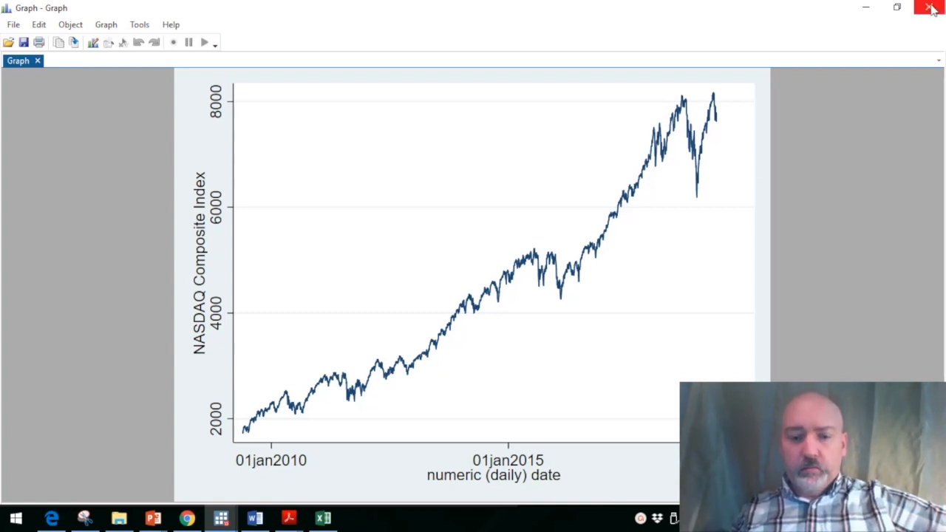
{"action": "left_click", "coordinate": [929, 9]}
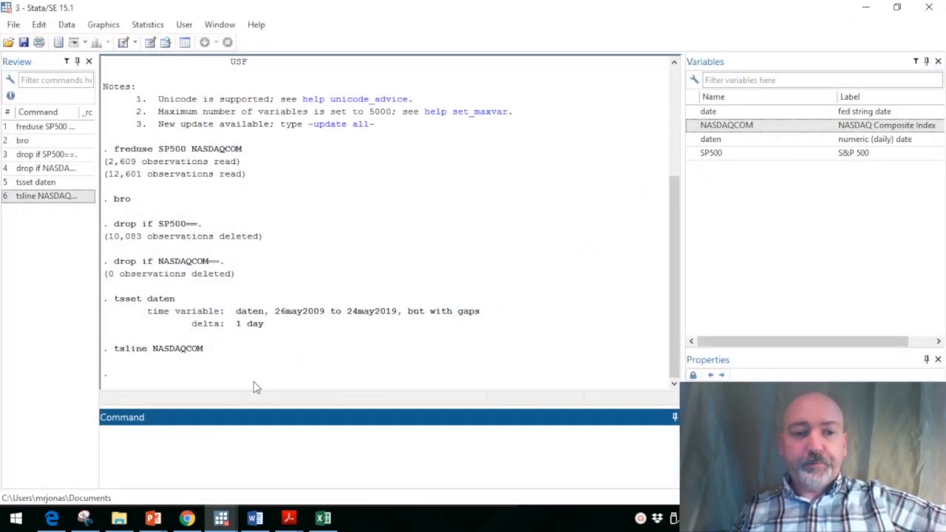
Start a tsline NASDAQCOM command with a tline( option in the Command window
{"action": "left_click", "coordinate": [185, 443]}
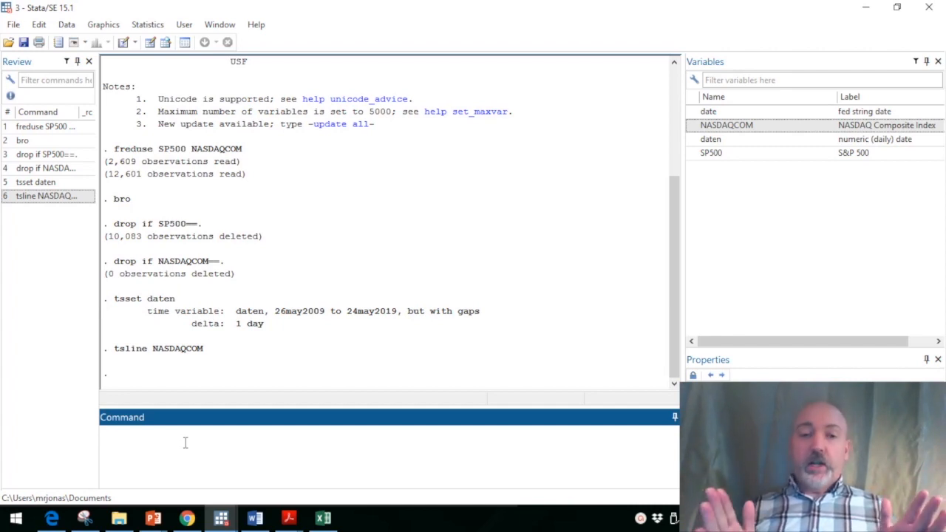
{"action": "left_click", "coordinate": [185, 442]}
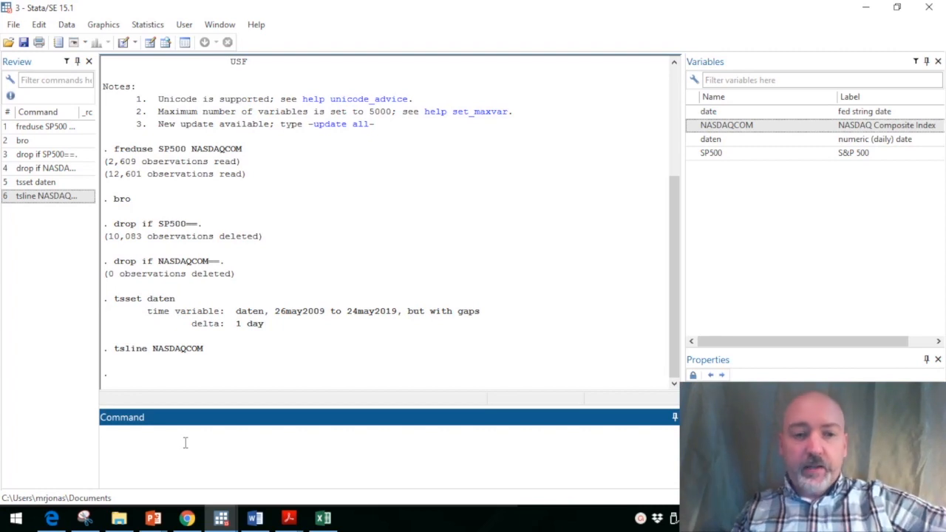
{"action": "type", "text": "tsline NASDAQCOM"}
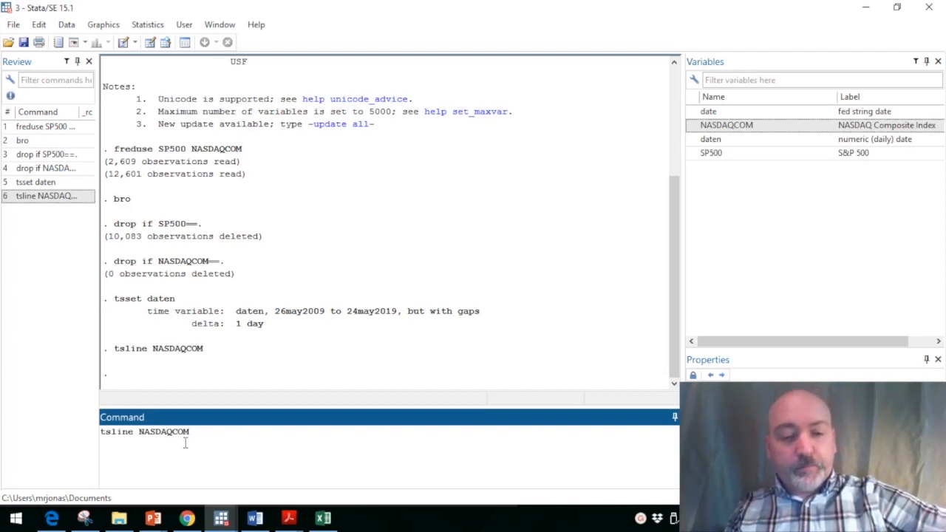
{"action": "type", "text": "tline"}
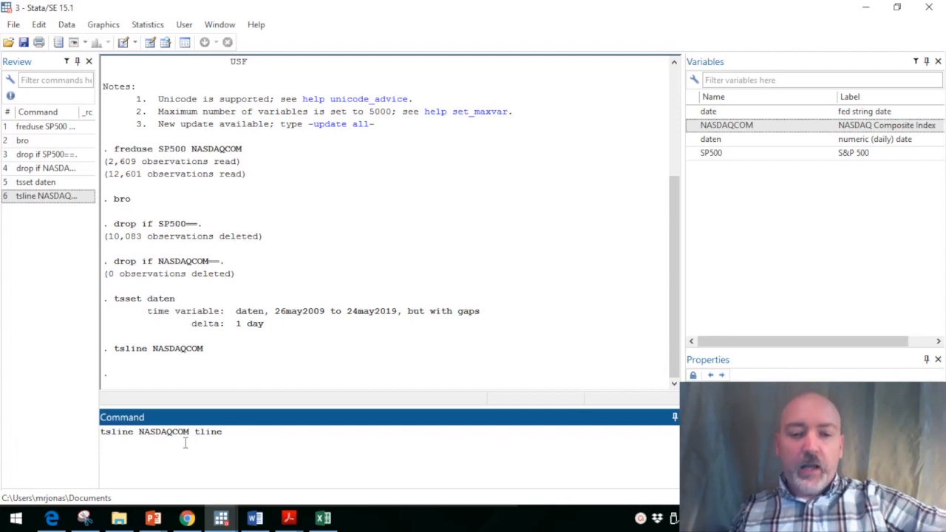
{"action": "type", "text": "("}
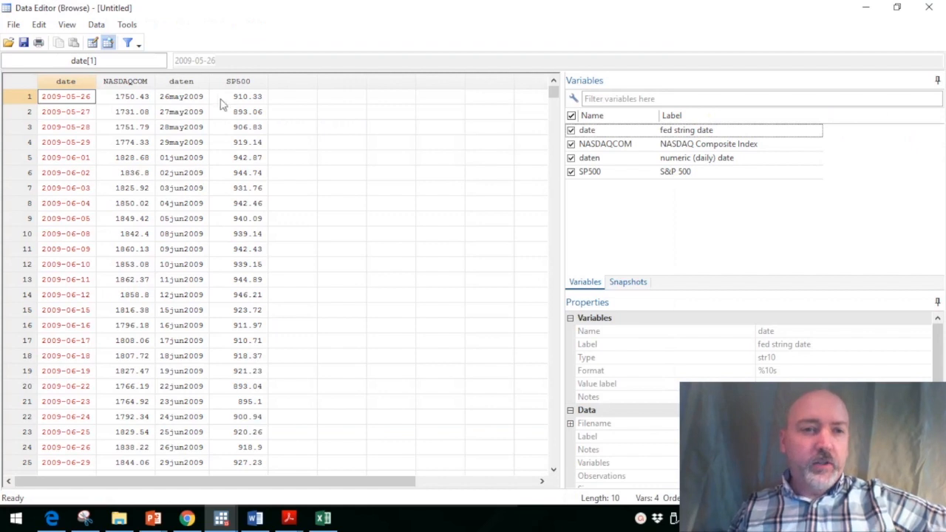
{"action": "mouse_move", "coordinate": [183, 97]}
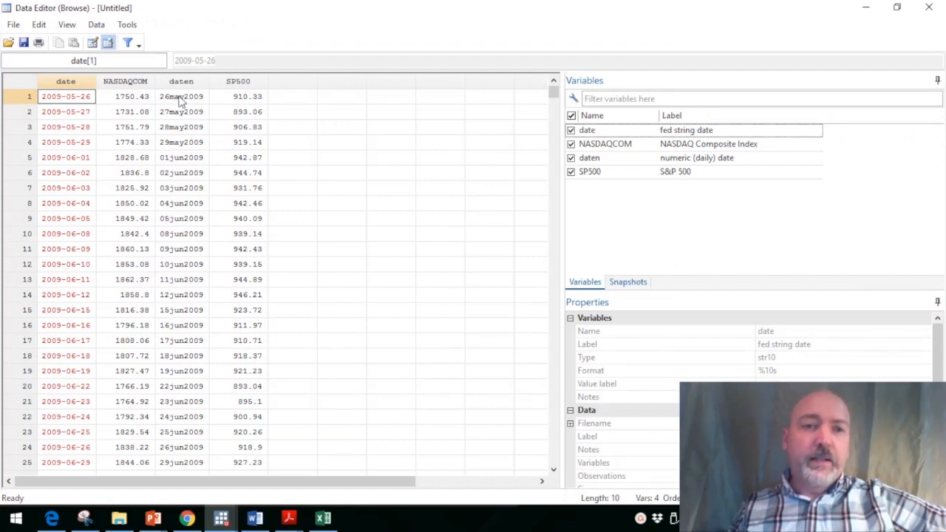
{"action": "mouse_move", "coordinate": [218, 113]}
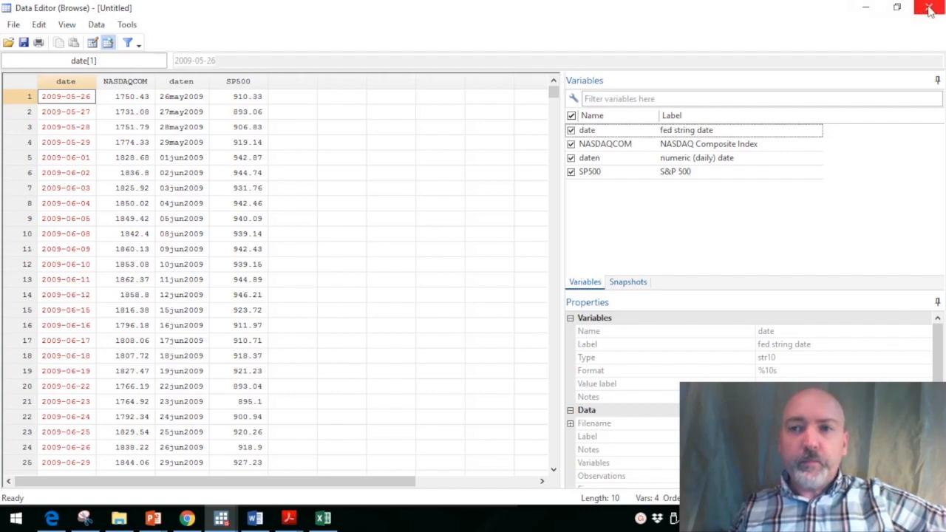
Close the Data Editor browser to return to the main results window
{"action": "left_click", "coordinate": [925, 8]}
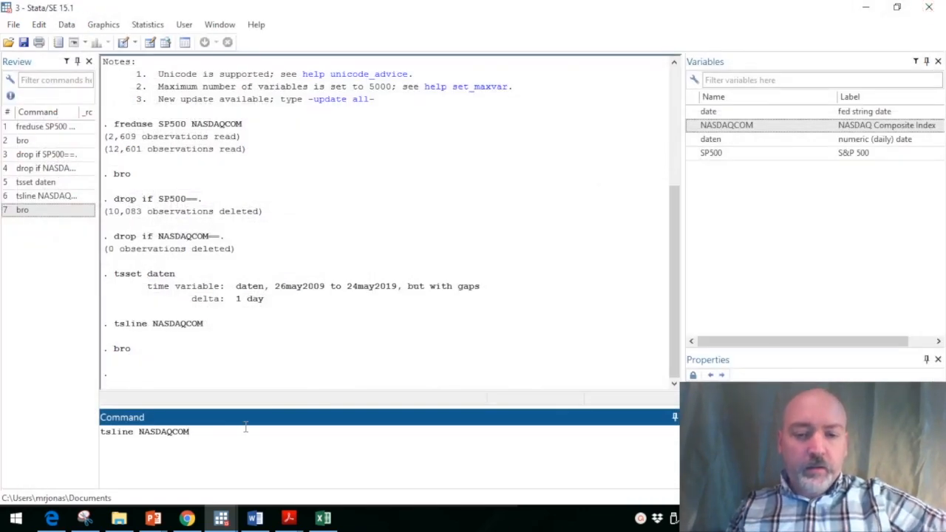
Add a tline(15july2014) reference line to the NASDAQCOM plot command
{"action": "type", "text": "tline("}
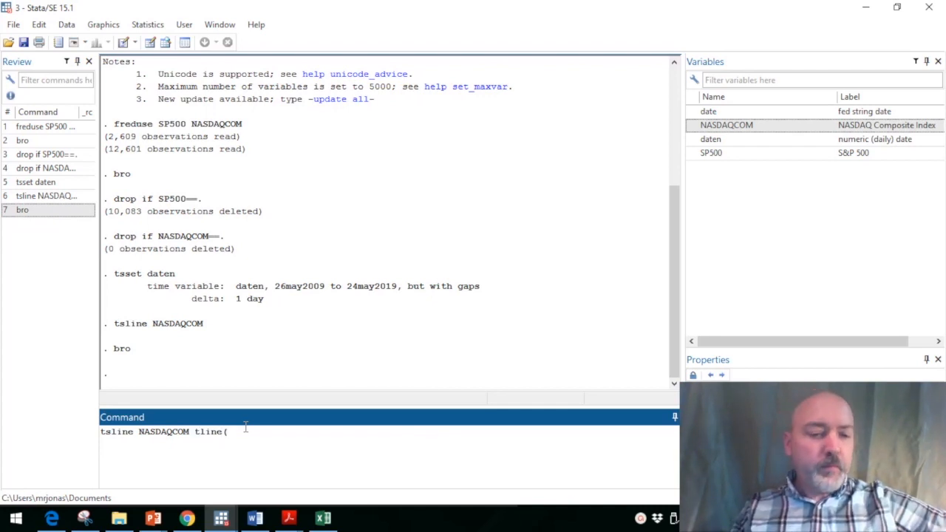
{"action": "type", "text": "15"}
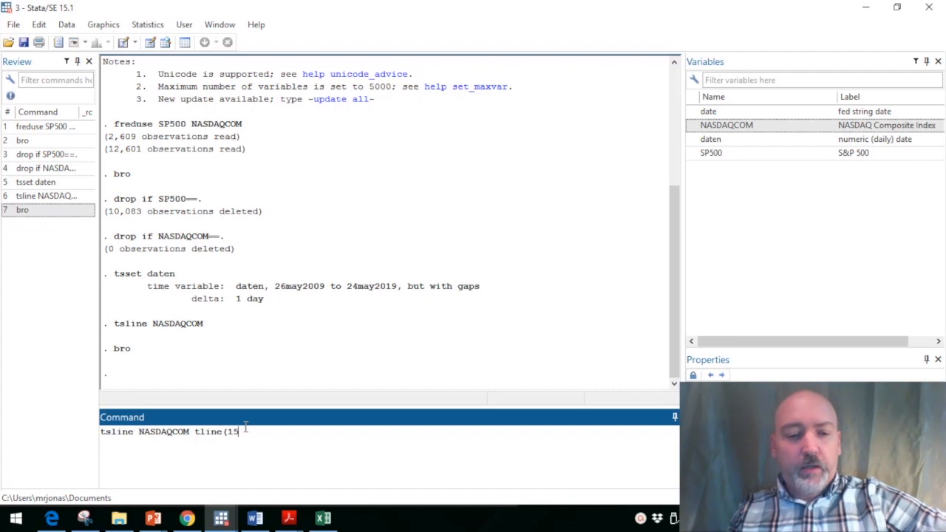
{"action": "type", "text": "july"}
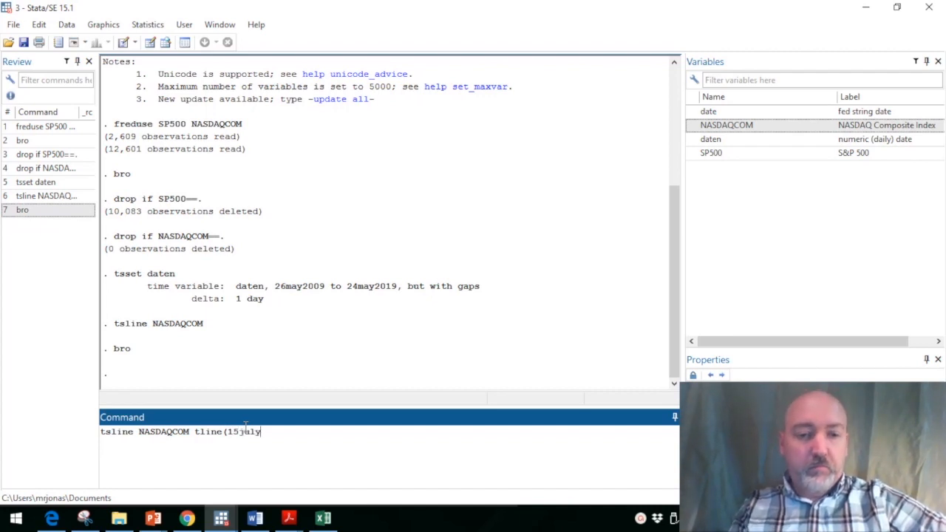
{"action": "type", "text": "2014"}
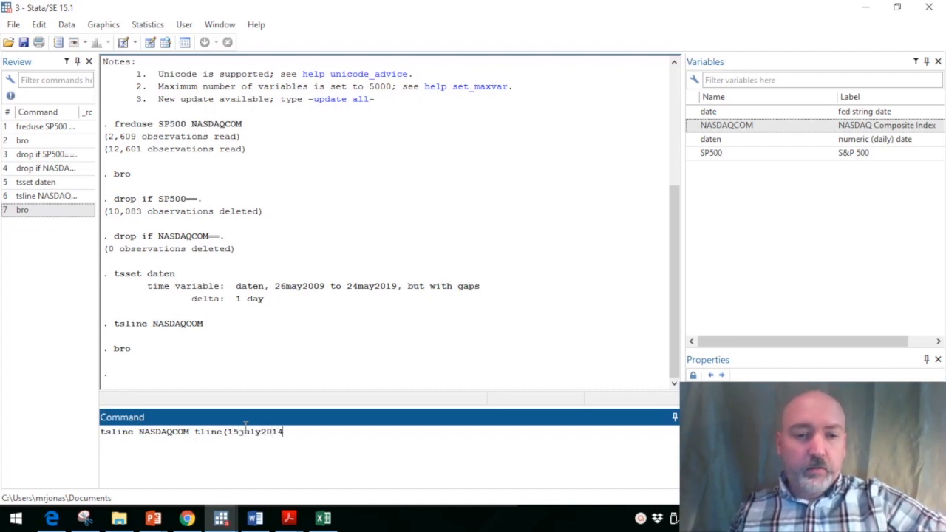
{"action": "type", "text": ")"}
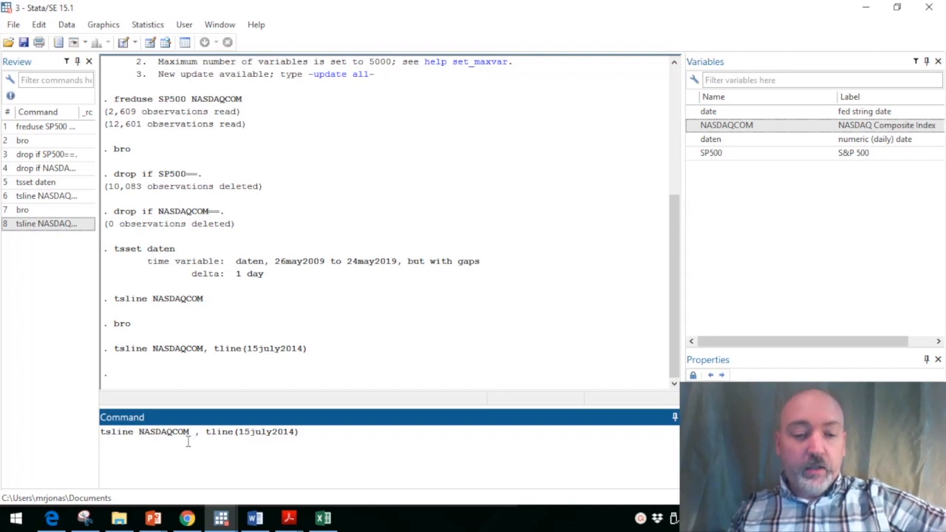
Restrict the NASDAQ plot to tin(01june2011,01june2015), keeping the 15 July 2014 line, and run it
{"action": "type", "text": "if tin"}
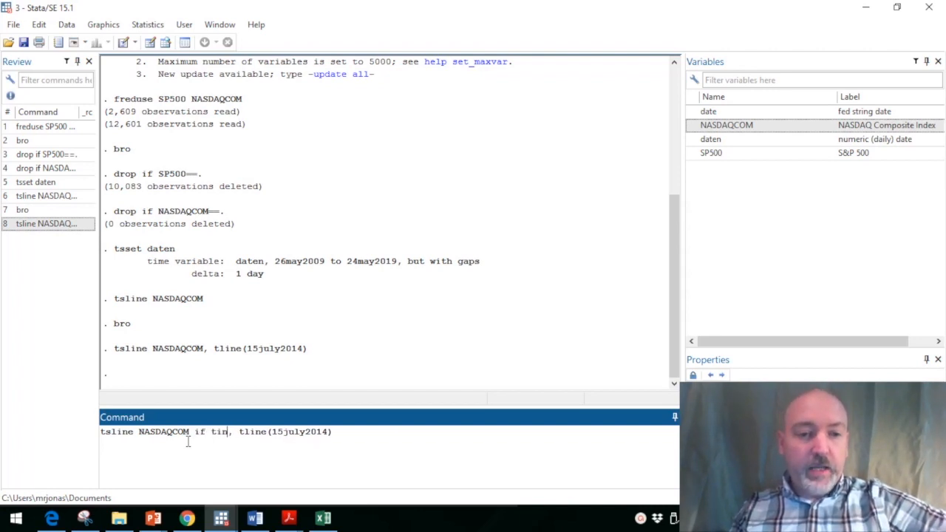
{"action": "type", "text": "("}
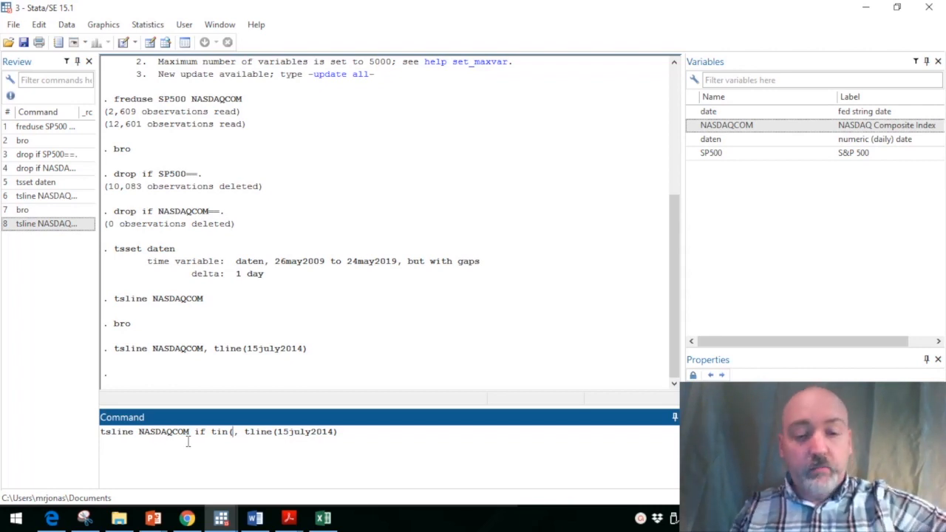
{"action": "type", "text": "01"}
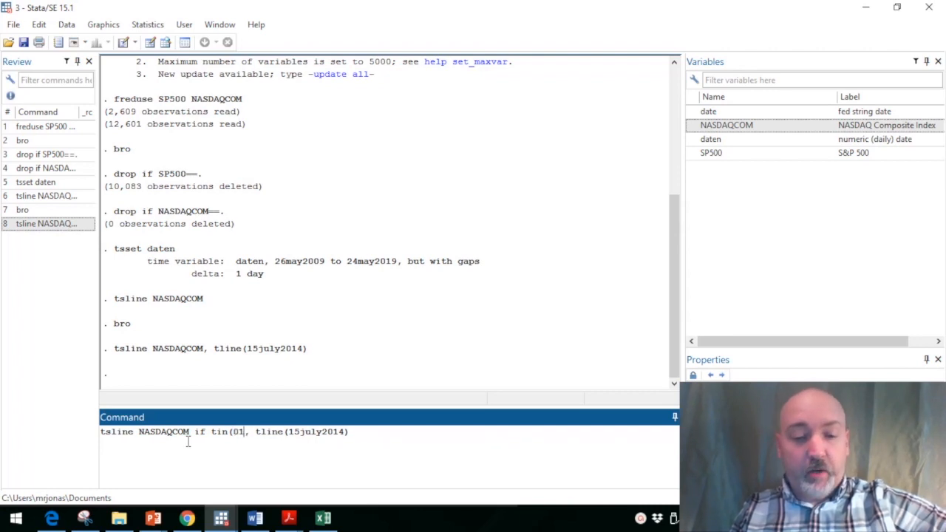
{"action": "type", "text": "june"}
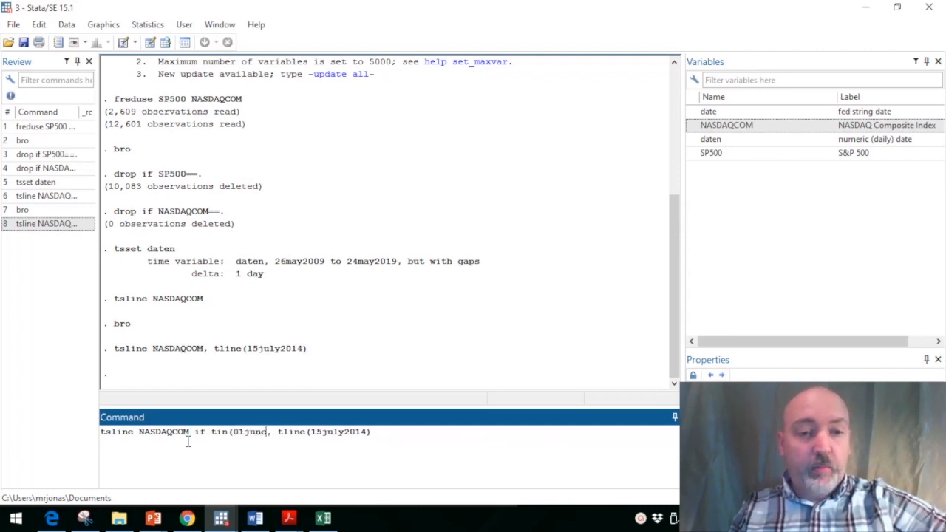
{"action": "type", "text": "20"}
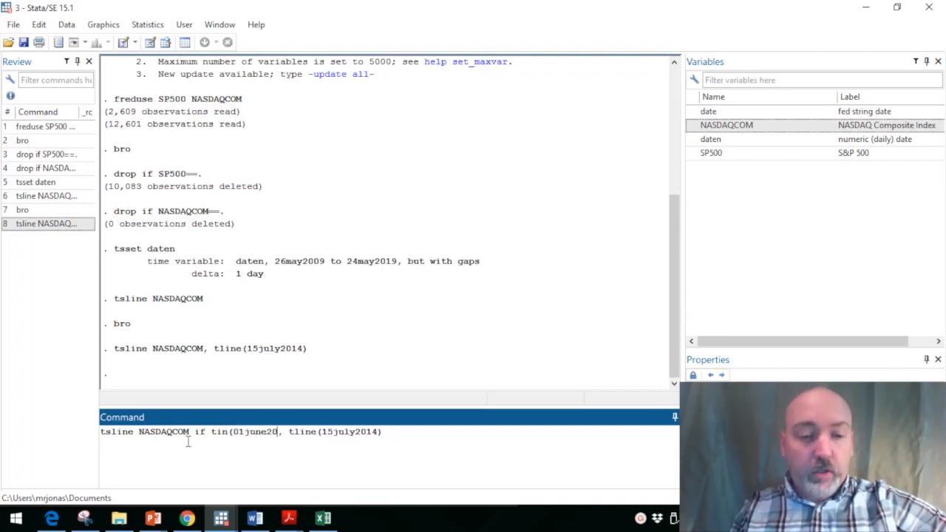
{"action": "type", "text": "11,"}
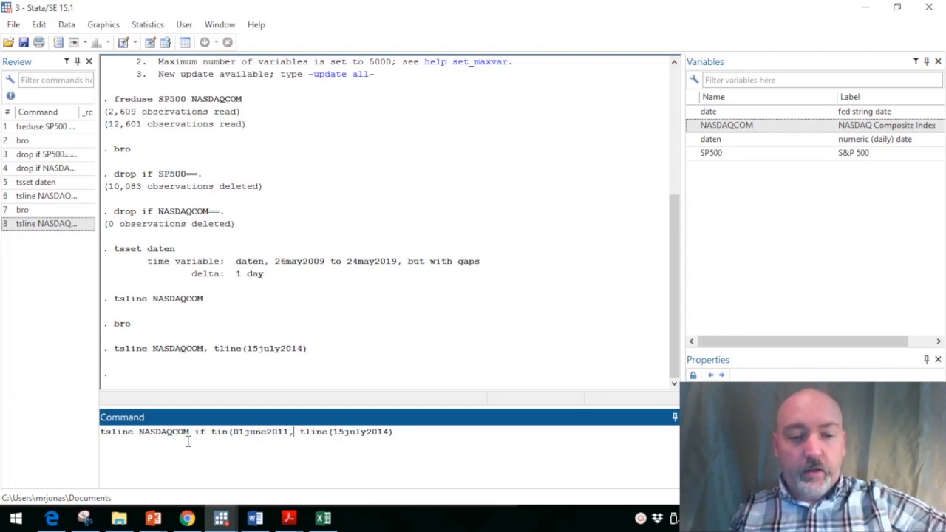
{"action": "type", "text": "01june201"}
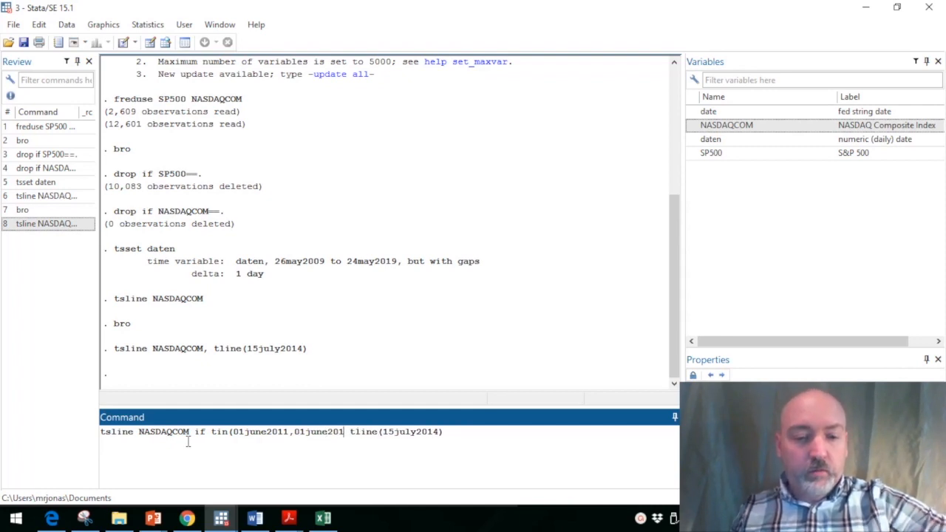
{"action": "type", "text": "5"}
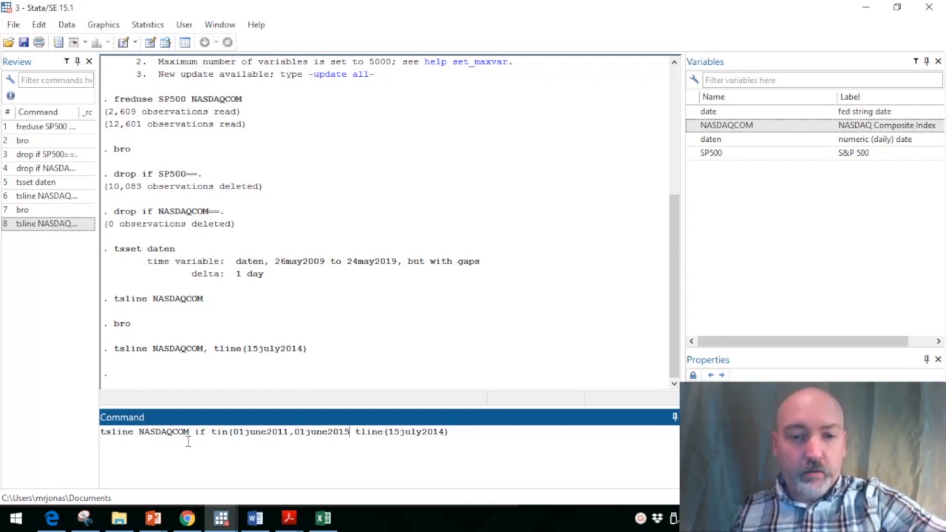
{"action": "type", "text": ","}
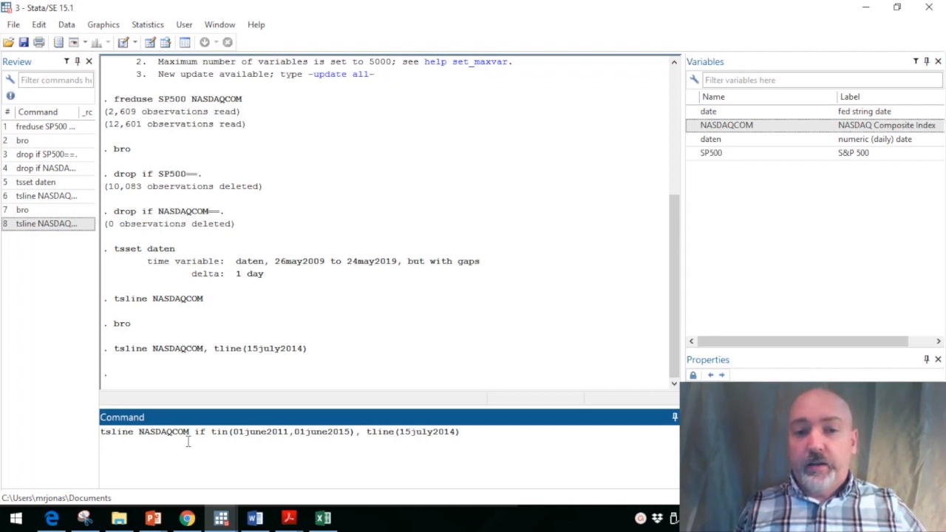
{"action": "key", "text": "Return"}
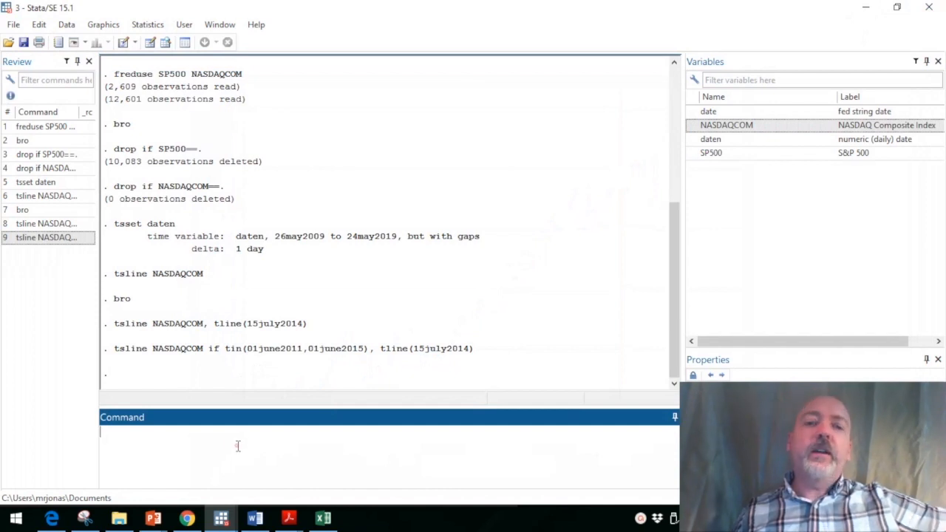
Draw a tsline graph of NASDAQCOM and SP500 together over time
{"action": "type", "text": "t"}
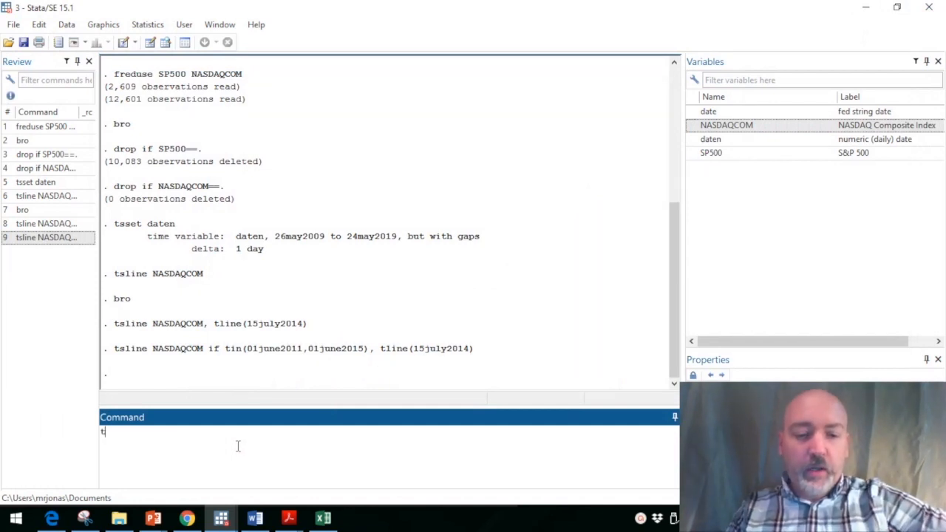
{"action": "type", "text": "sline"}
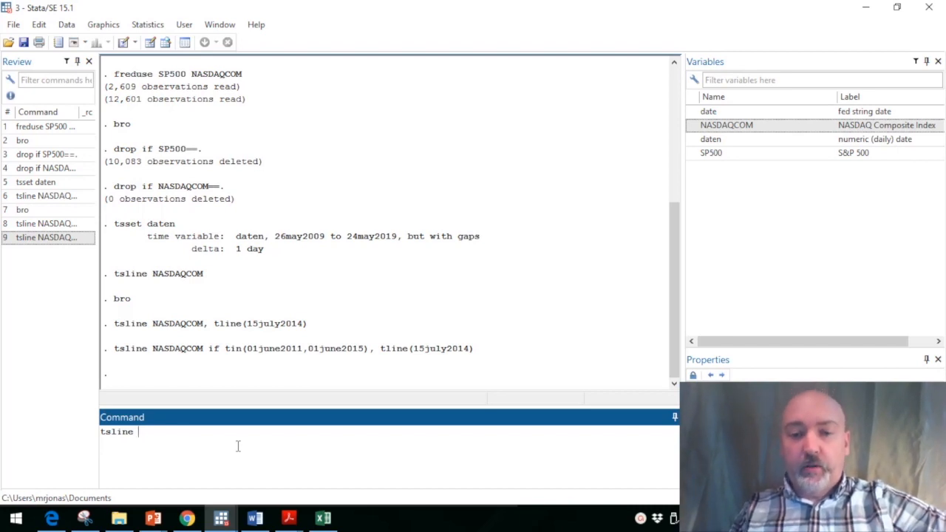
{"action": "left_click", "coordinate": [723, 125]}
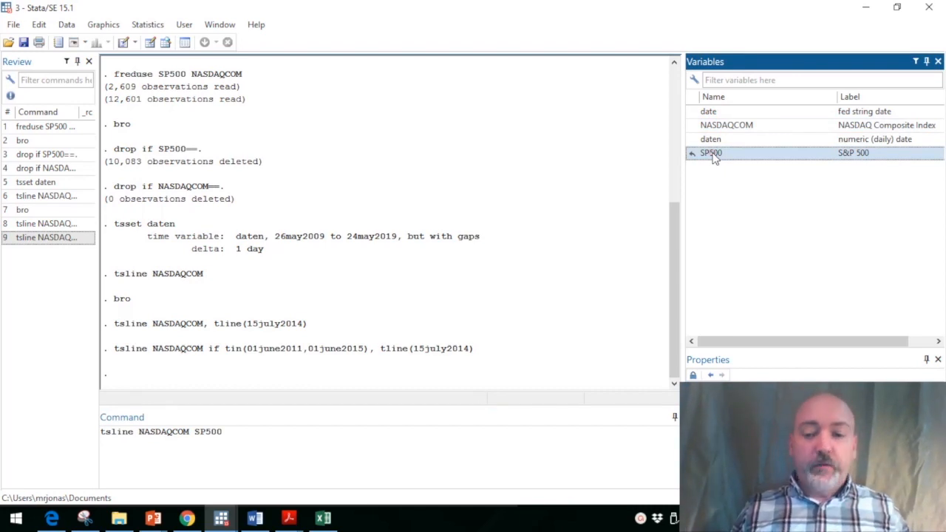
{"action": "key", "text": "Return"}
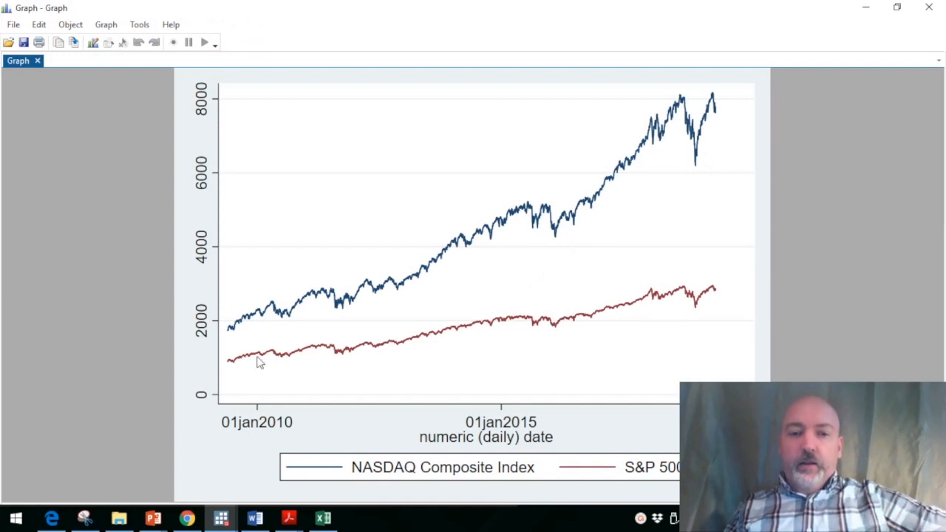
{"action": "mouse_move", "coordinate": [256, 331]}
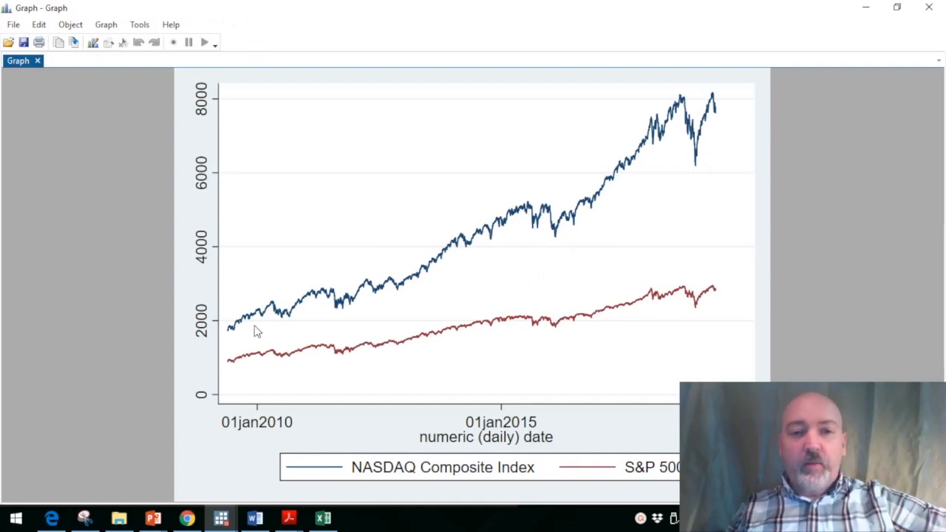
{"action": "mouse_move", "coordinate": [230, 136]}
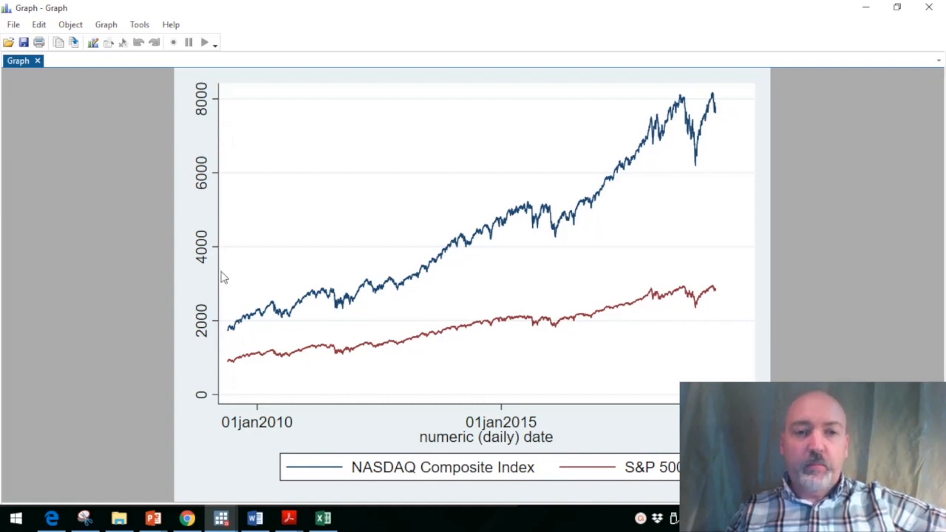
{"action": "mouse_move", "coordinate": [235, 388]}
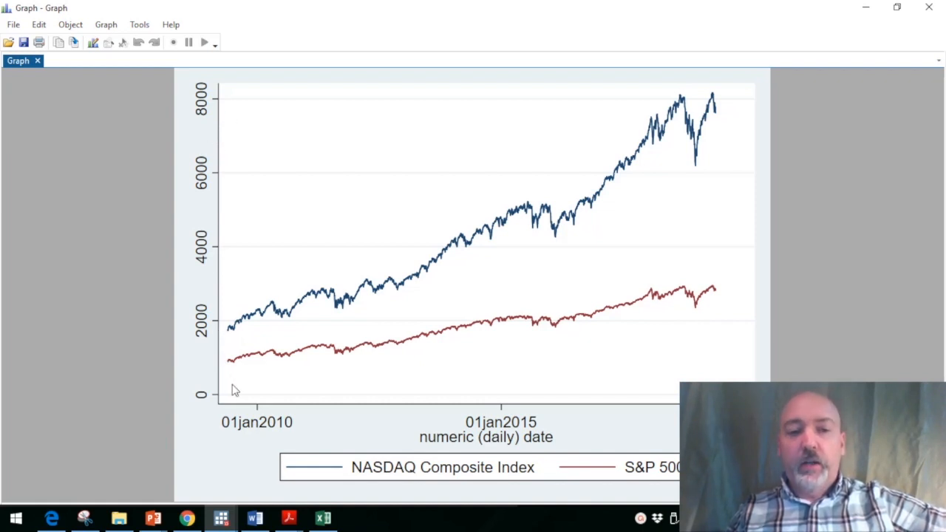
{"action": "mouse_move", "coordinate": [457, 244]}
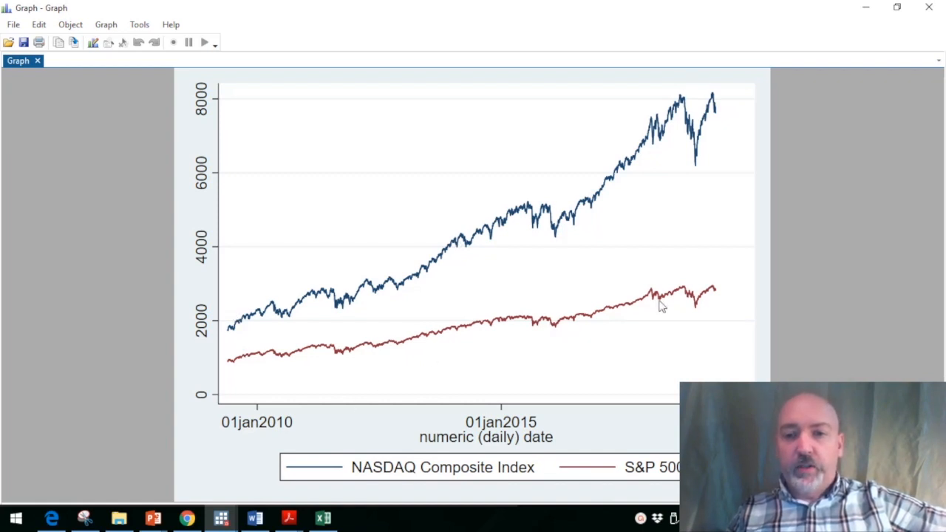
{"action": "mouse_move", "coordinate": [554, 239]}
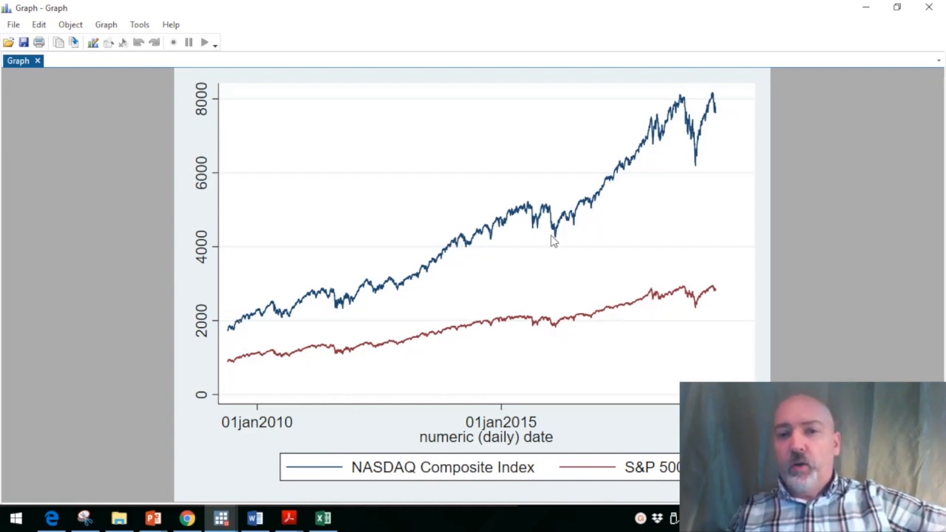
{"action": "mouse_move", "coordinate": [599, 349]}
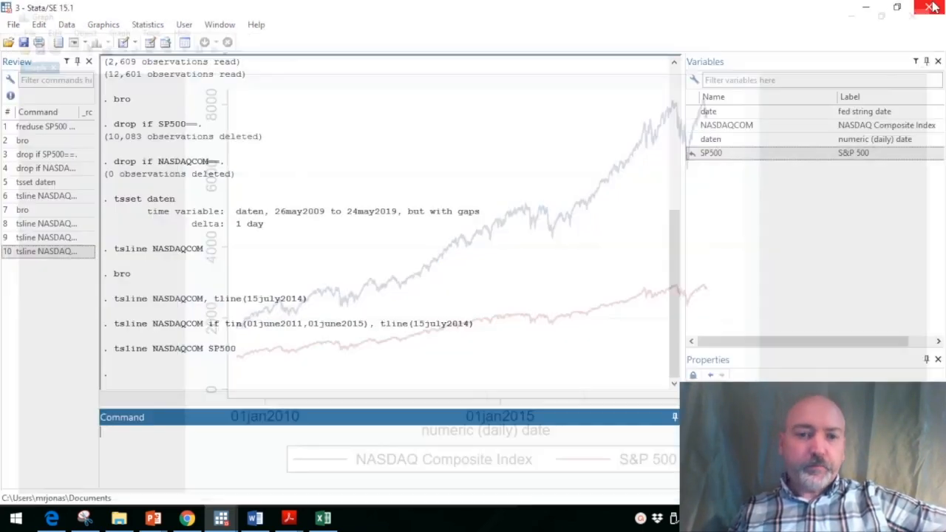
Run twoway (tsline NASDAQCOM) (tsline SP500,yaxis(2)) to plot SP500 on a second y-axis
{"action": "left_click", "coordinate": [931, 9]}
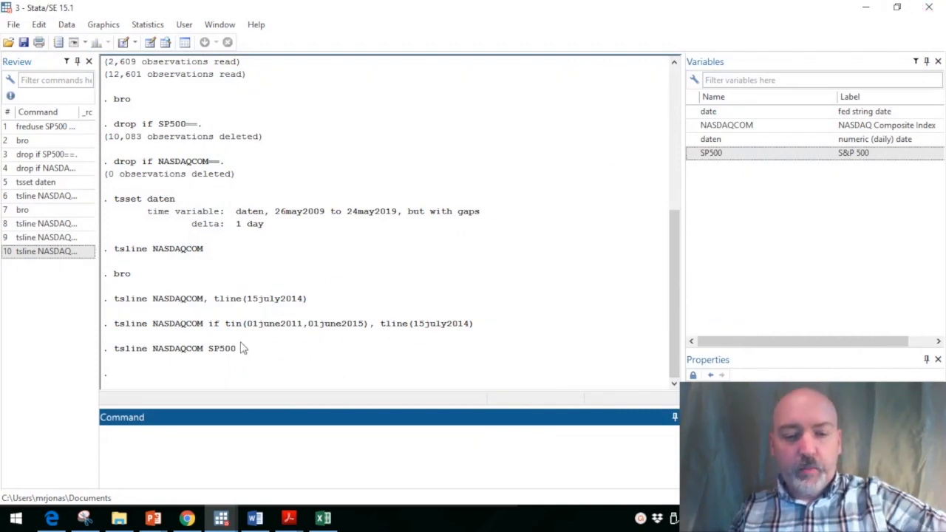
{"action": "type", "text": "twoway (tsline NASDAQCOM"}
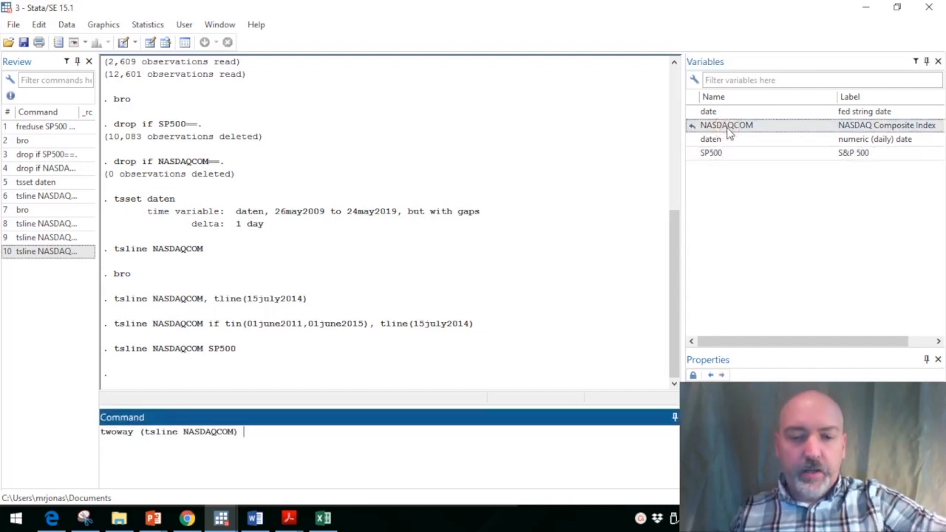
{"action": "type", "text": "(tsline SP500"}
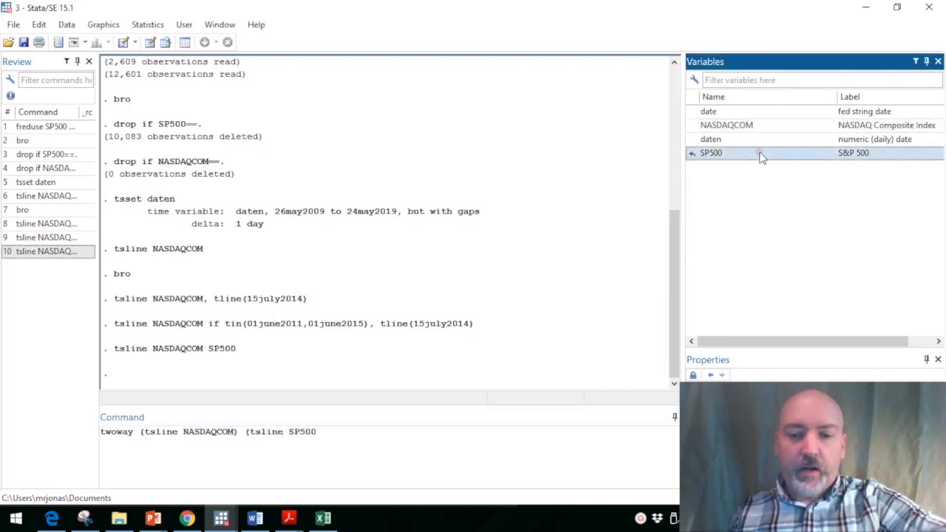
{"action": "type", "text": ","}
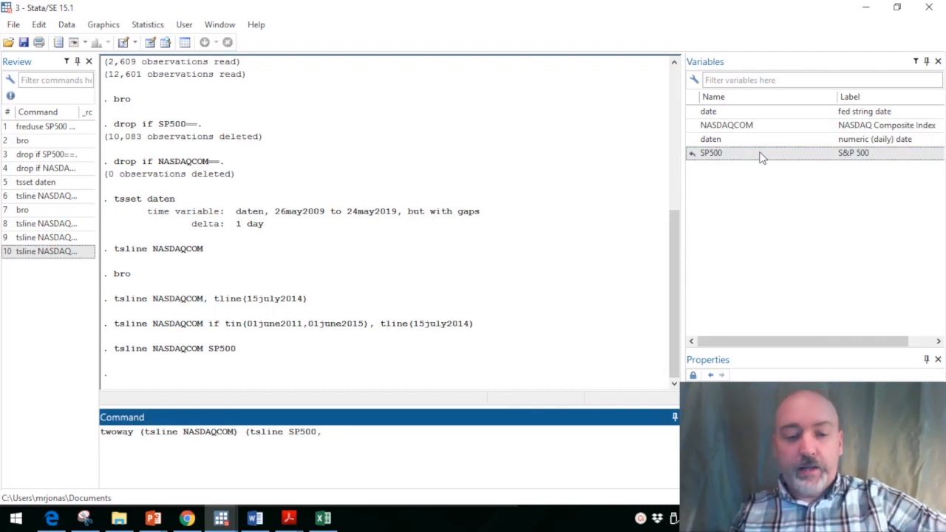
{"action": "type", "text": "yaxis(2"}
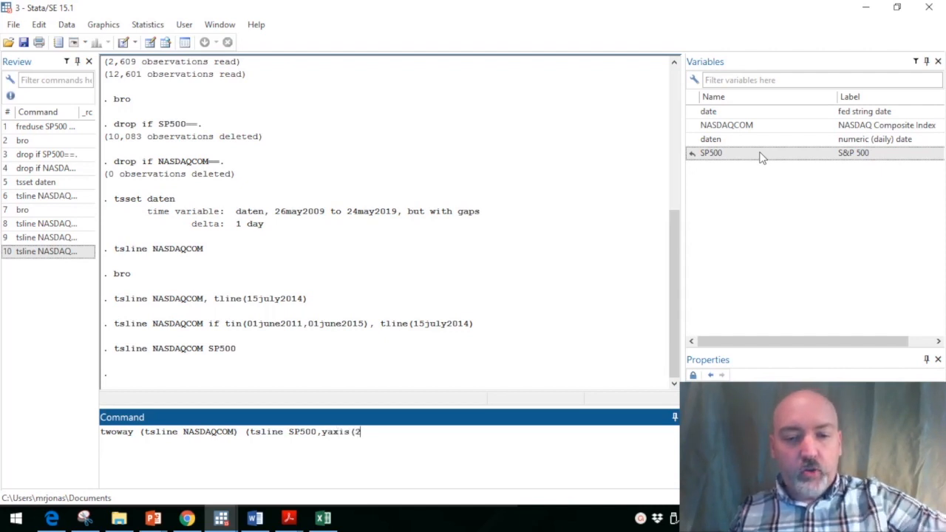
{"action": "type", "text": "))"}
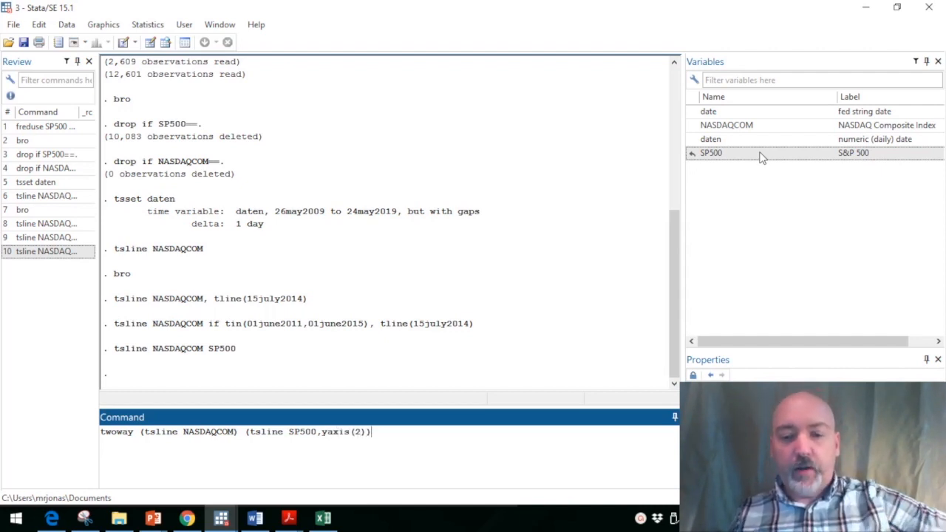
{"action": "key", "text": "Return"}
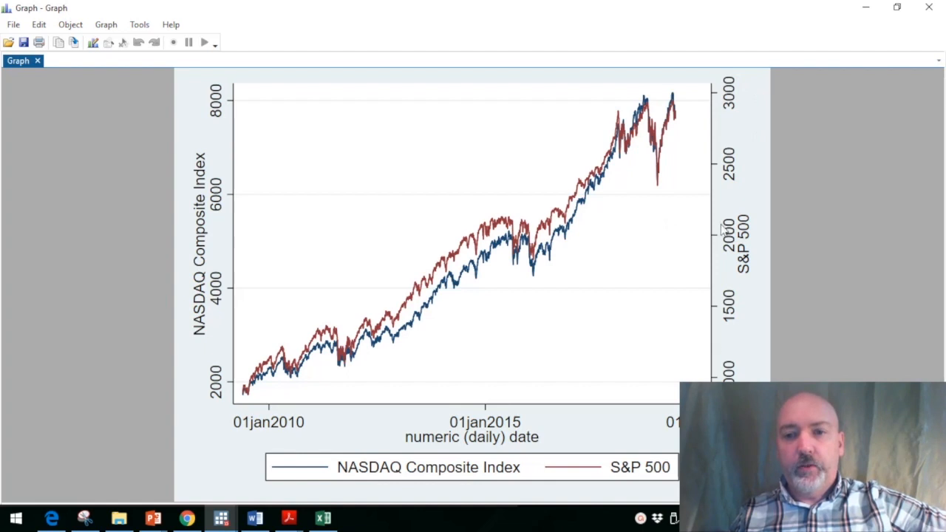
{"action": "mouse_move", "coordinate": [238, 373]}
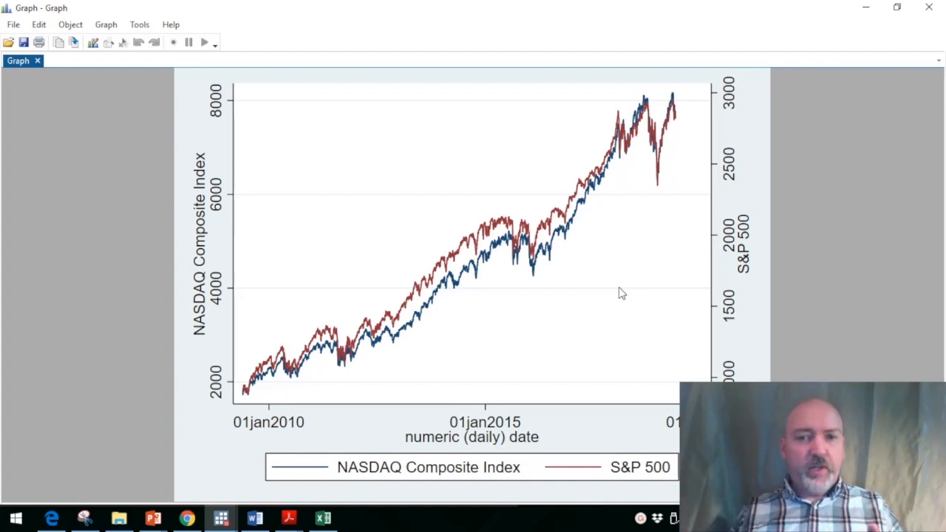
{"action": "mouse_move", "coordinate": [649, 278]}
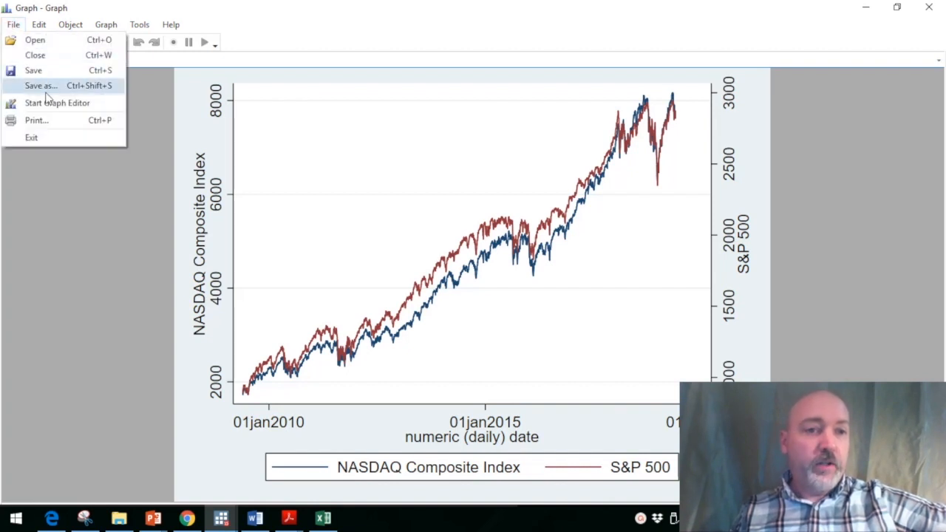
In the Graph Editor, draw an added line down to the mid-2015 dip
{"action": "left_click", "coordinate": [56, 104]}
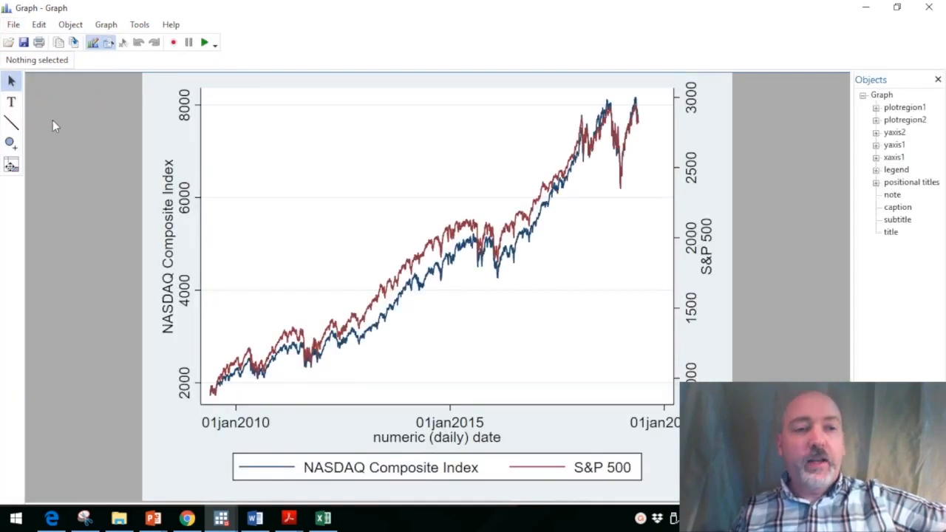
{"action": "mouse_move", "coordinate": [12, 126]}
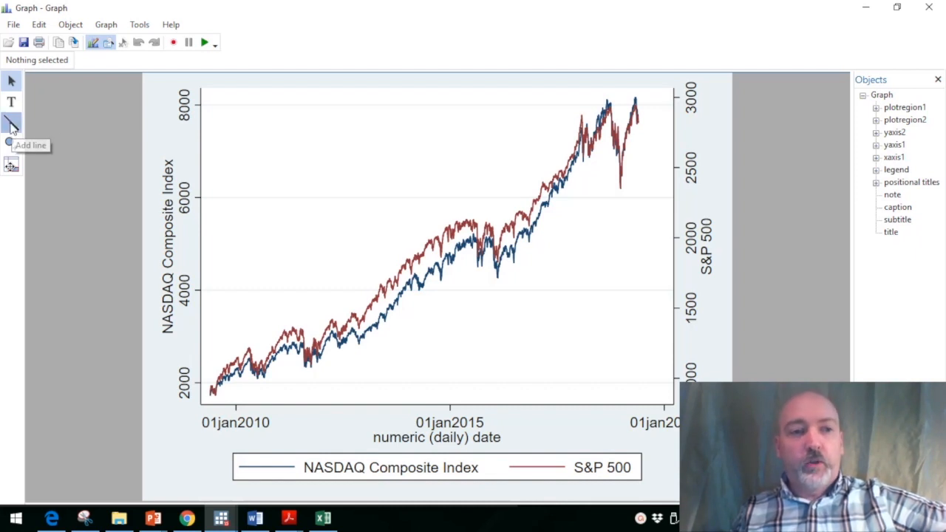
{"action": "left_click", "coordinate": [12, 121]}
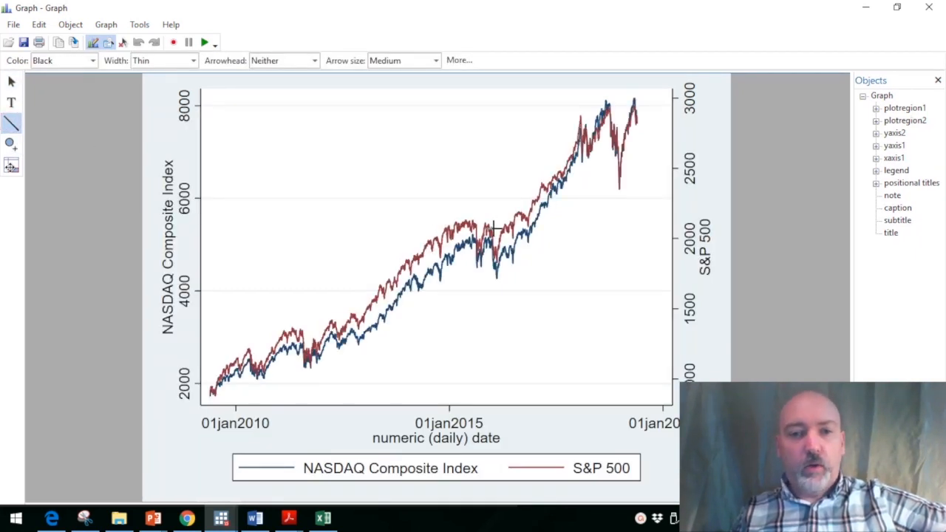
{"action": "left_click_drag", "start_coordinate": [387, 173], "coordinate": [491, 228]}
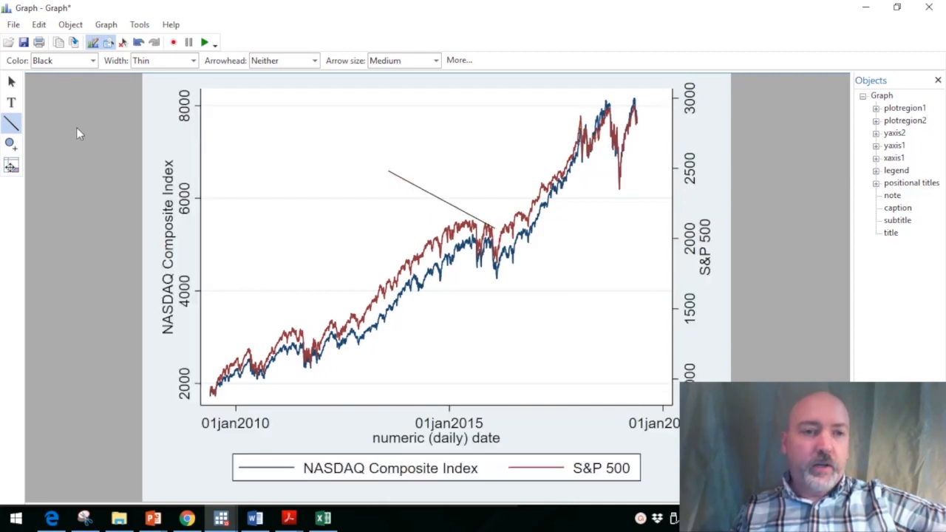
Add a 'what?' text label above the line
{"action": "left_click", "coordinate": [9, 102]}
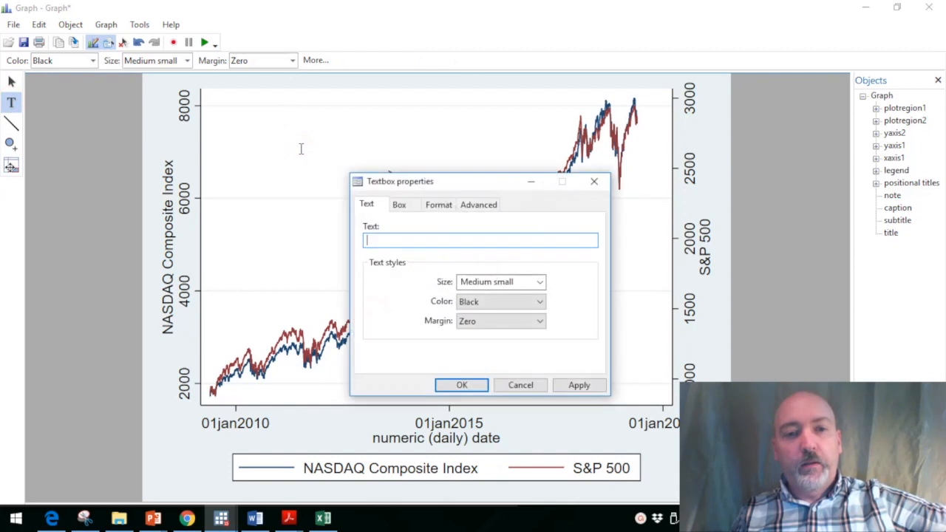
{"action": "type", "text": "what"}
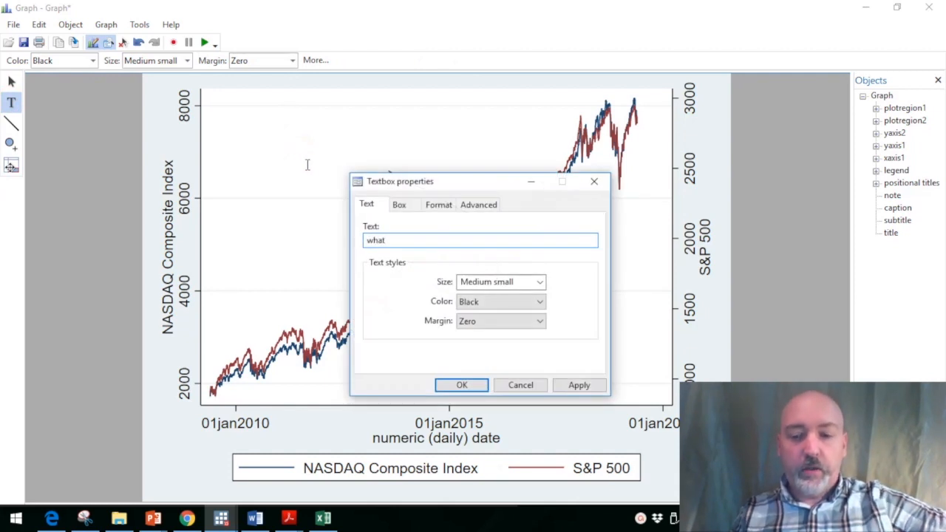
{"action": "left_click", "coordinate": [461, 385]}
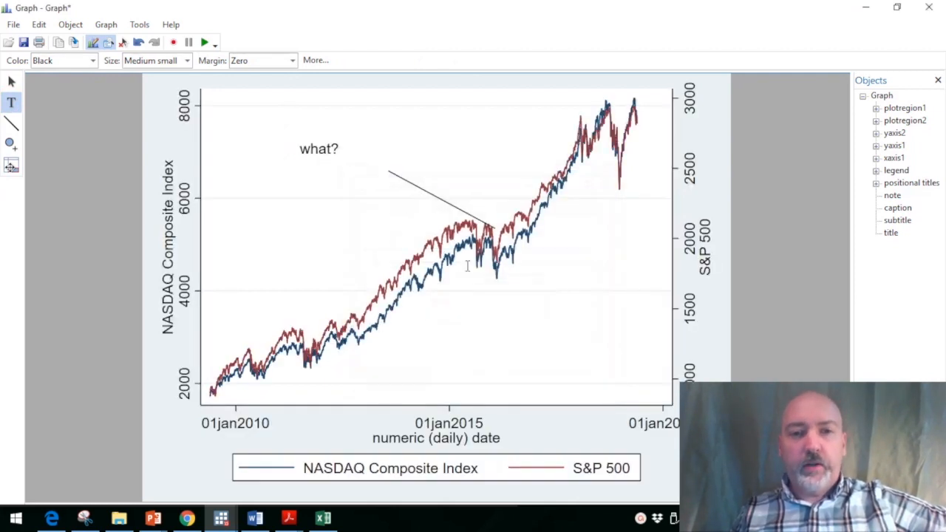
In Added line properties, place an arrowhead at the line's ending point and apply it
{"action": "right_click", "coordinate": [436, 193]}
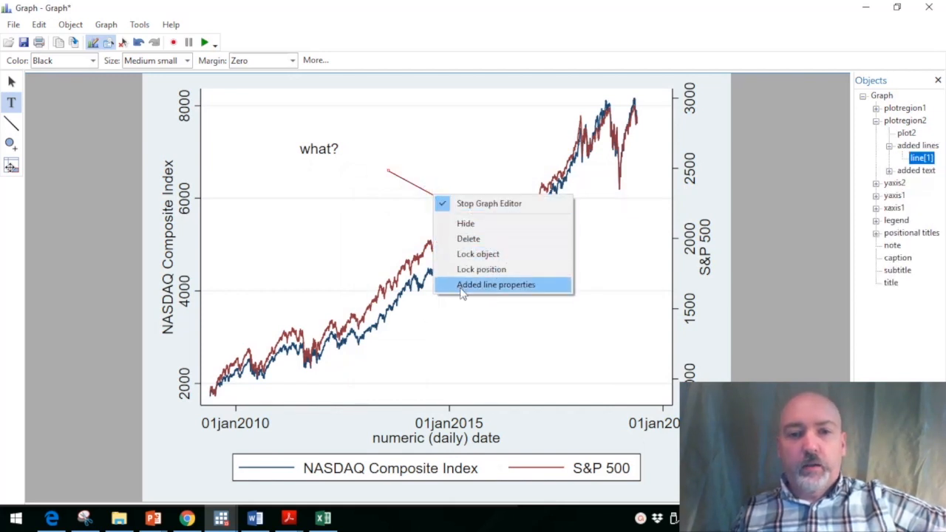
{"action": "left_click", "coordinate": [497, 284]}
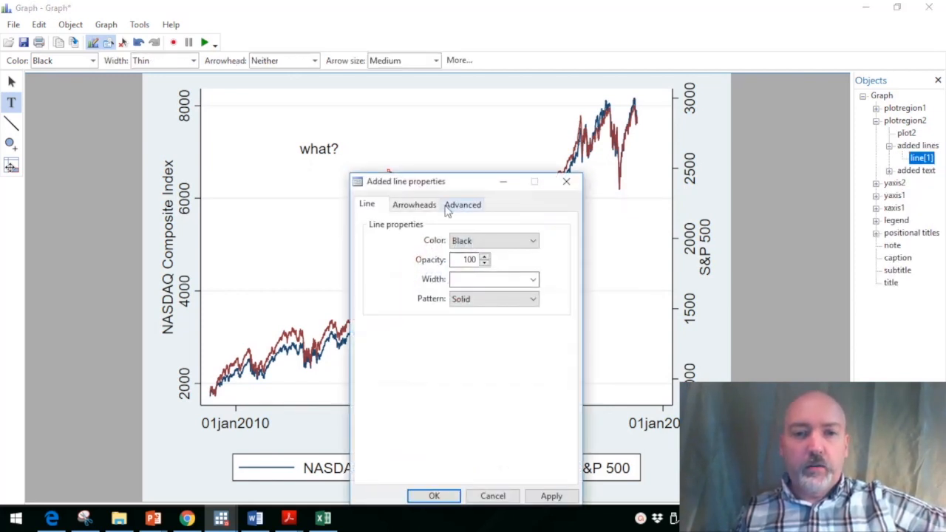
{"action": "left_click", "coordinate": [414, 204]}
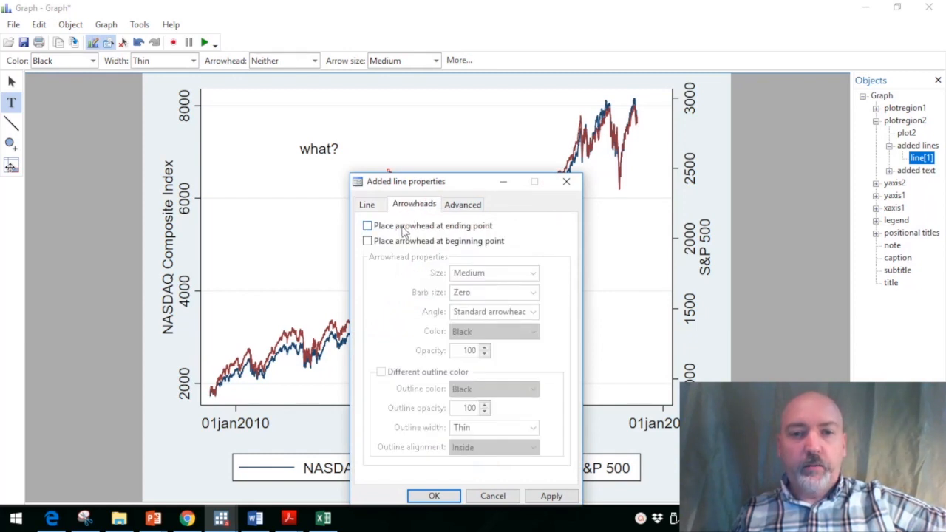
{"action": "left_click", "coordinate": [367, 225]}
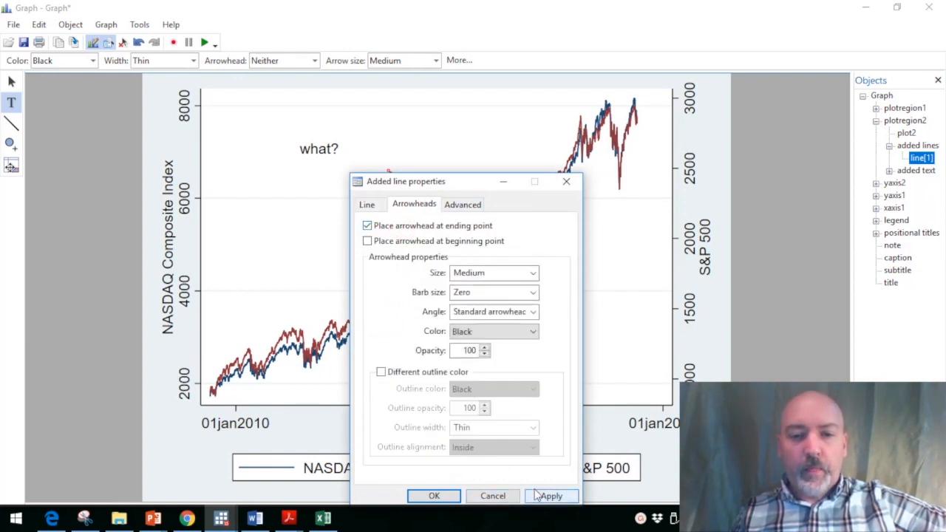
{"action": "left_click", "coordinate": [553, 496]}
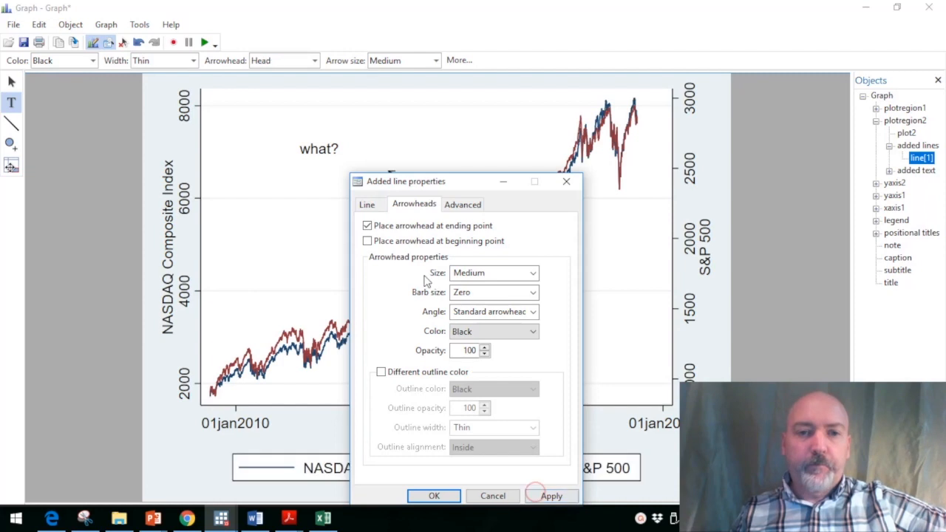
{"action": "mouse_move", "coordinate": [564, 182]}
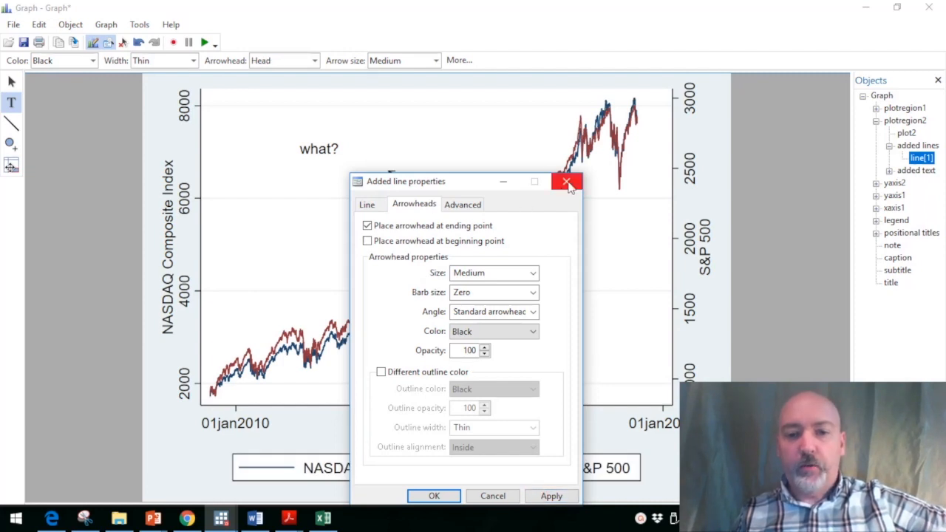
{"action": "left_click", "coordinate": [566, 182]}
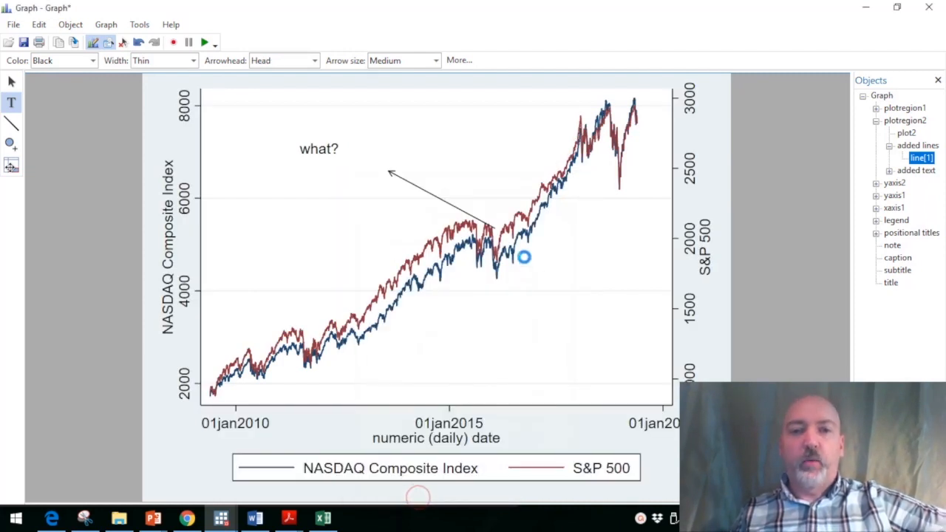